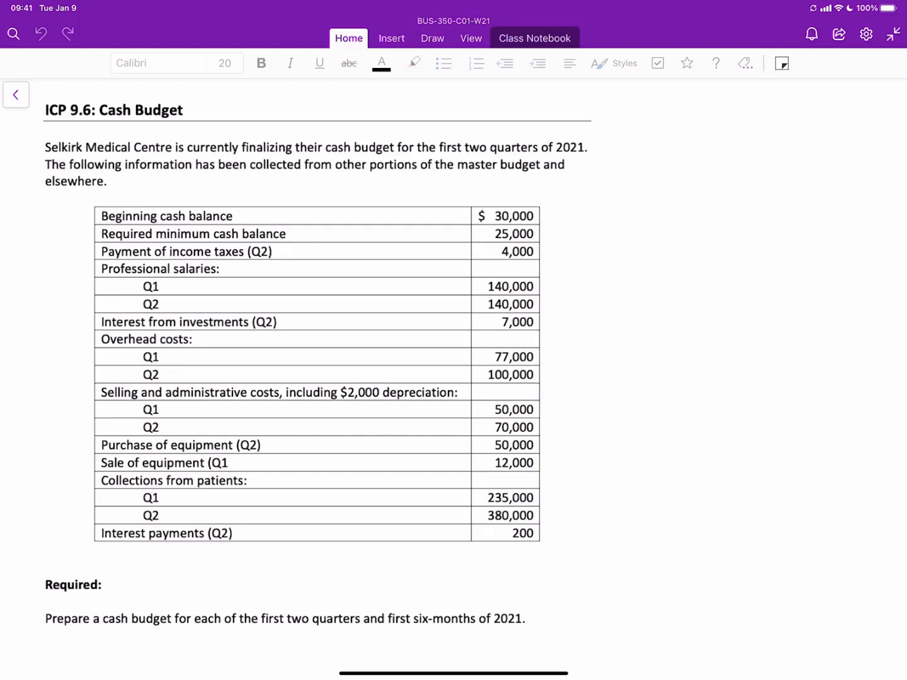
Step: Highlight the two 2021 quarters, the master-budget sentence with beginning balance, and the minimum cash balance in yellow
left_click(432, 38)
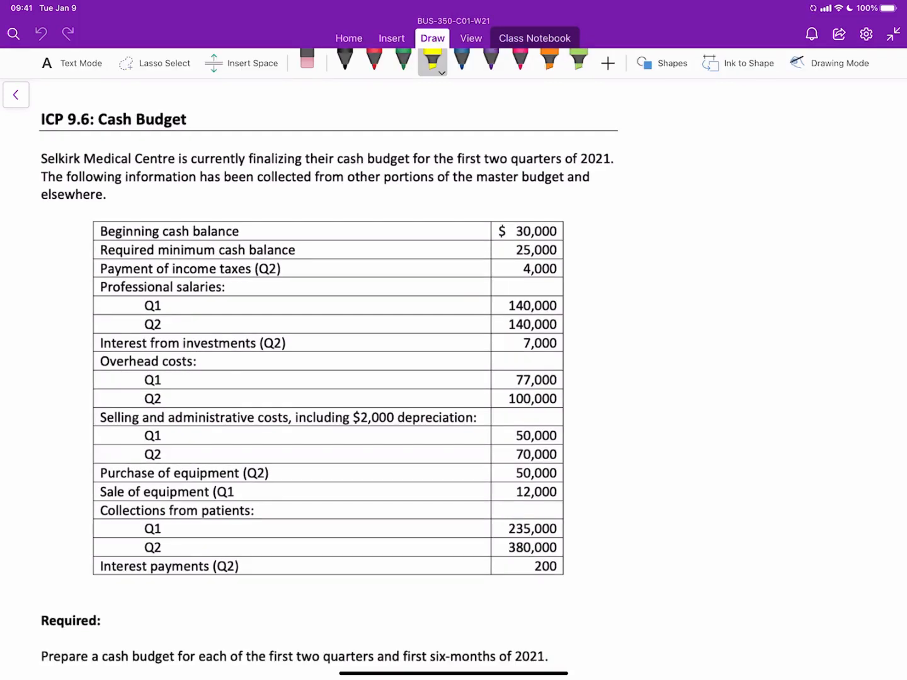
left_click_drag(458, 159, 613, 159)
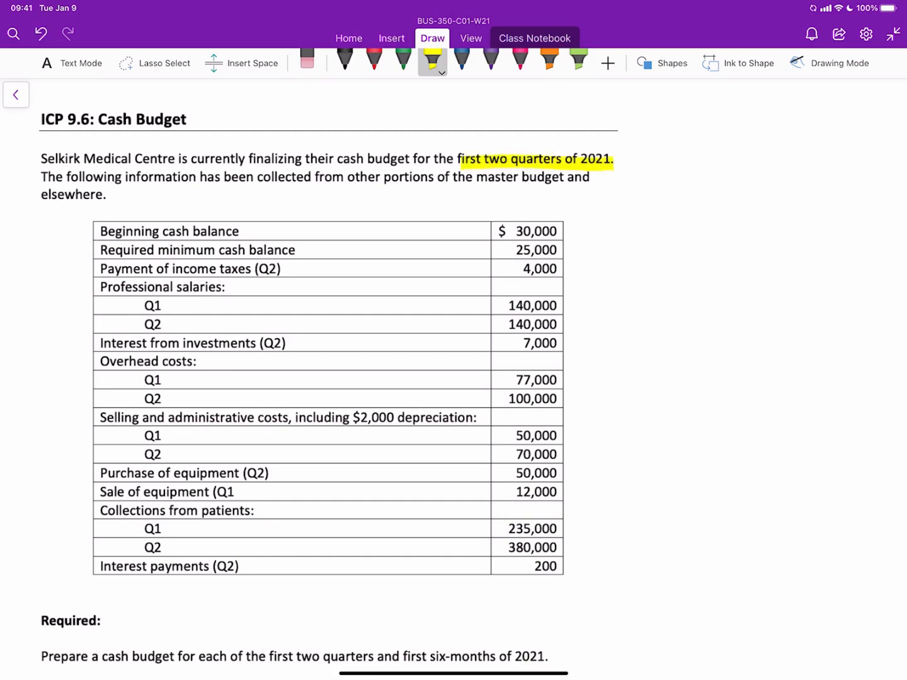
left_click_drag(265, 176, 376, 176)
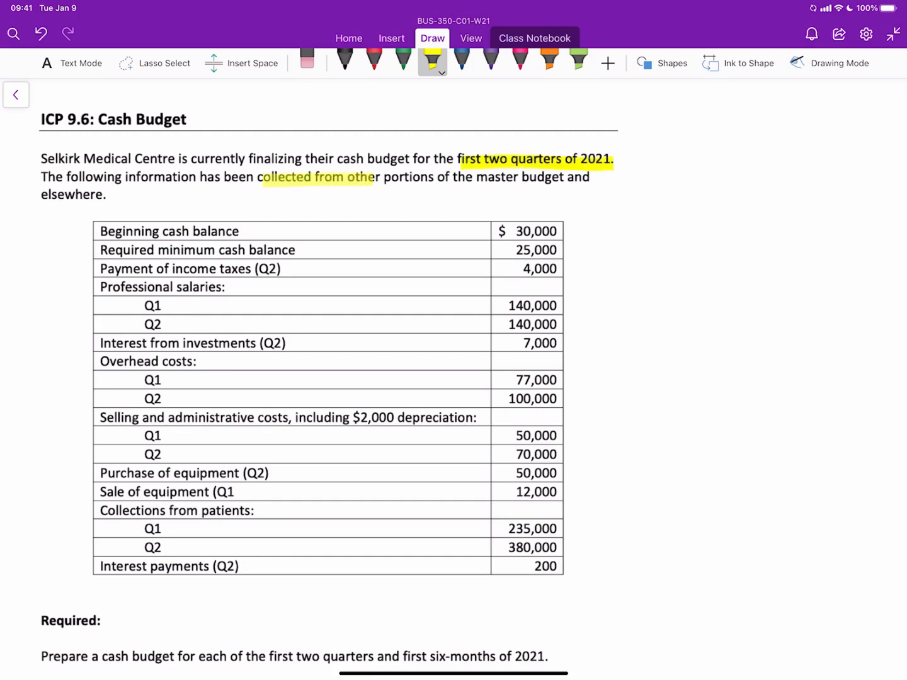
left_click_drag(376, 177, 597, 176)
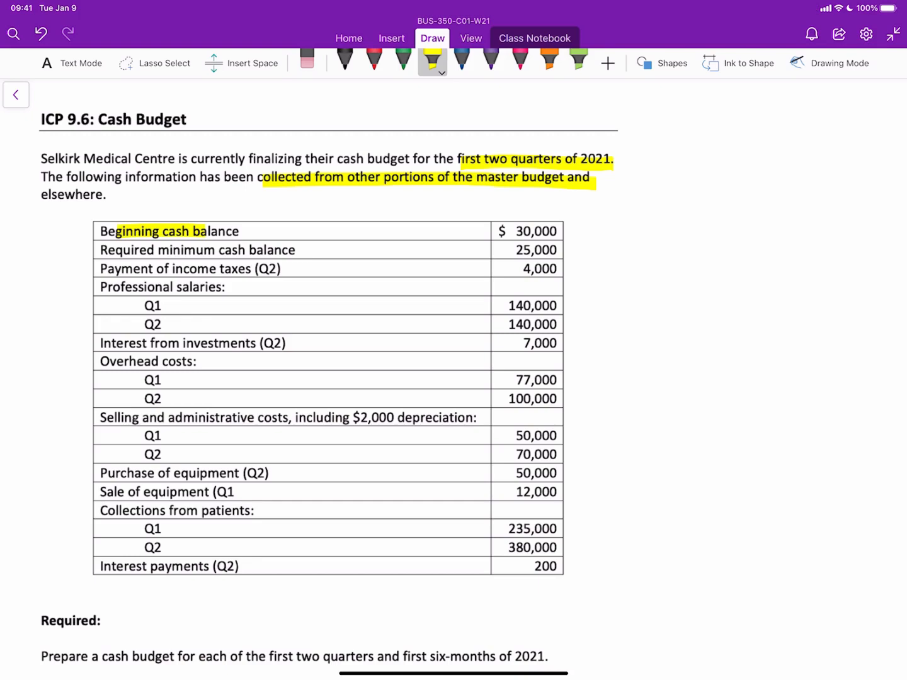
left_click_drag(182, 250, 247, 250)
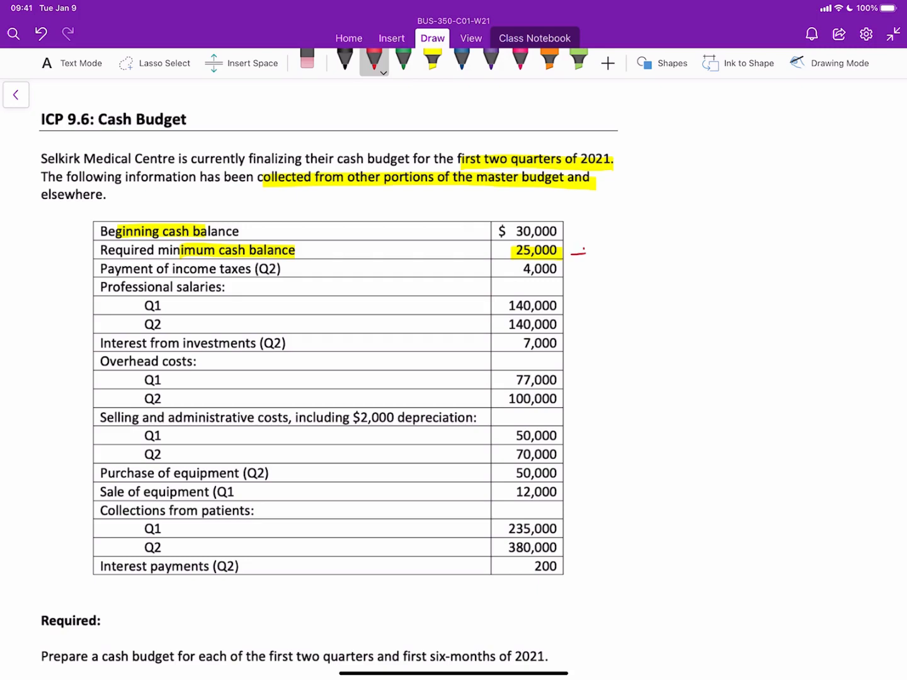
Step: Note financing borrow/repay beside 25,000 and bracket salaries and overhead as cash outflows
left_click_drag(574, 252, 649, 249)
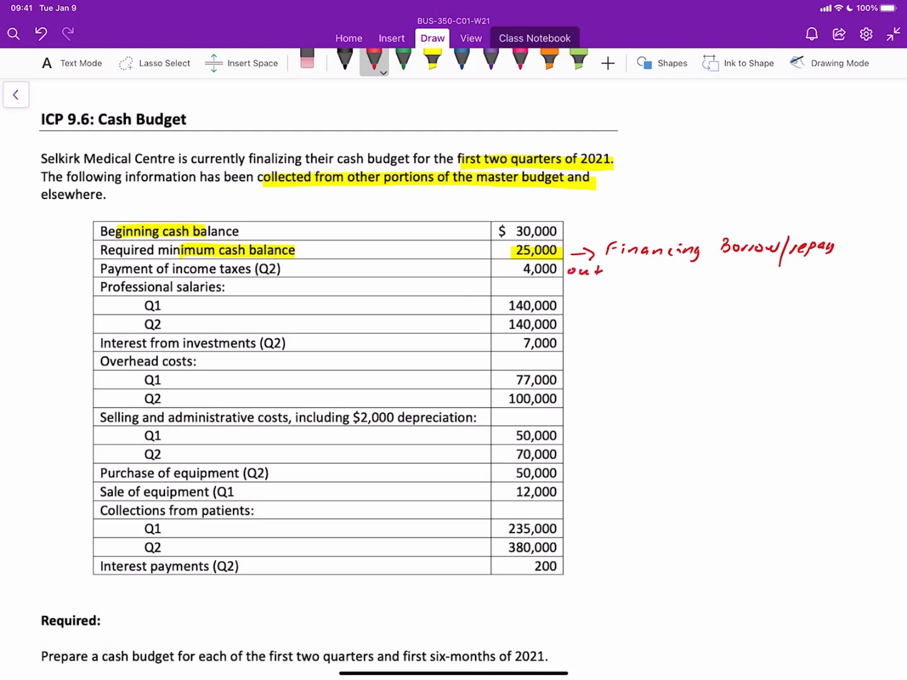
left_click_drag(567, 300, 567, 330)
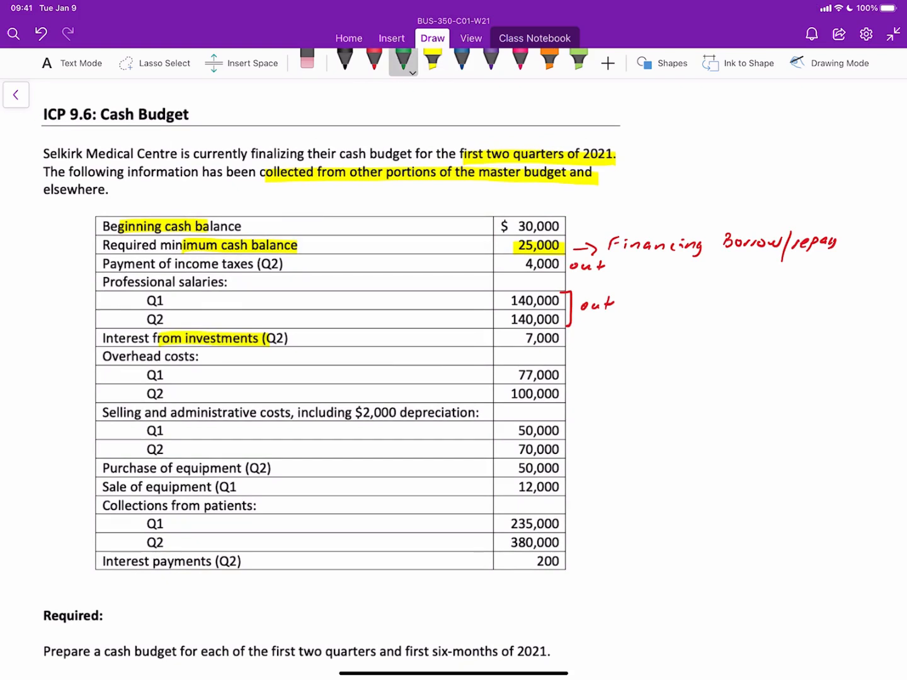
left_click(577, 335)
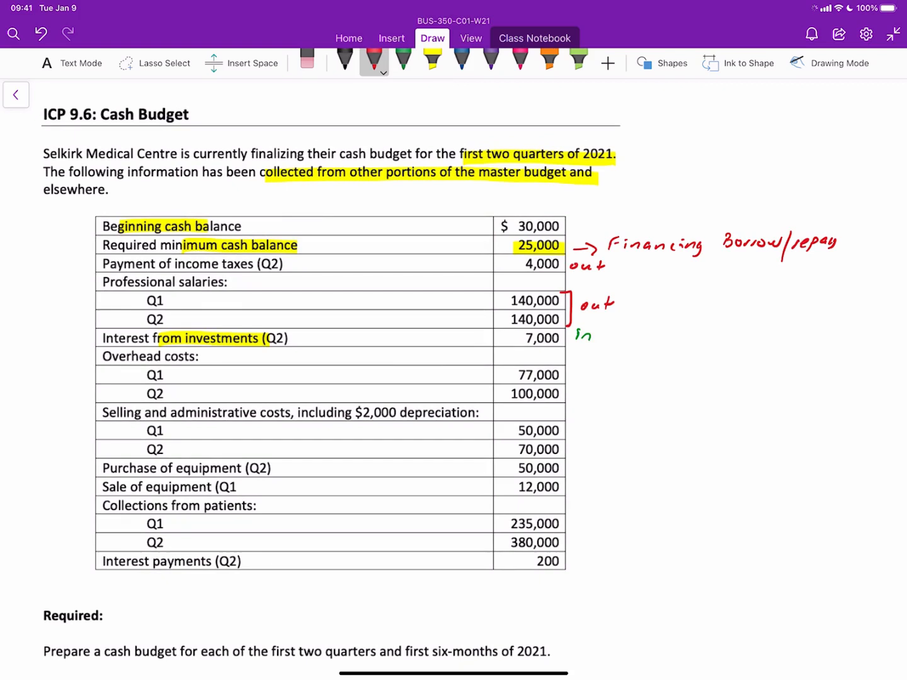
left_click_drag(574, 368, 619, 391)
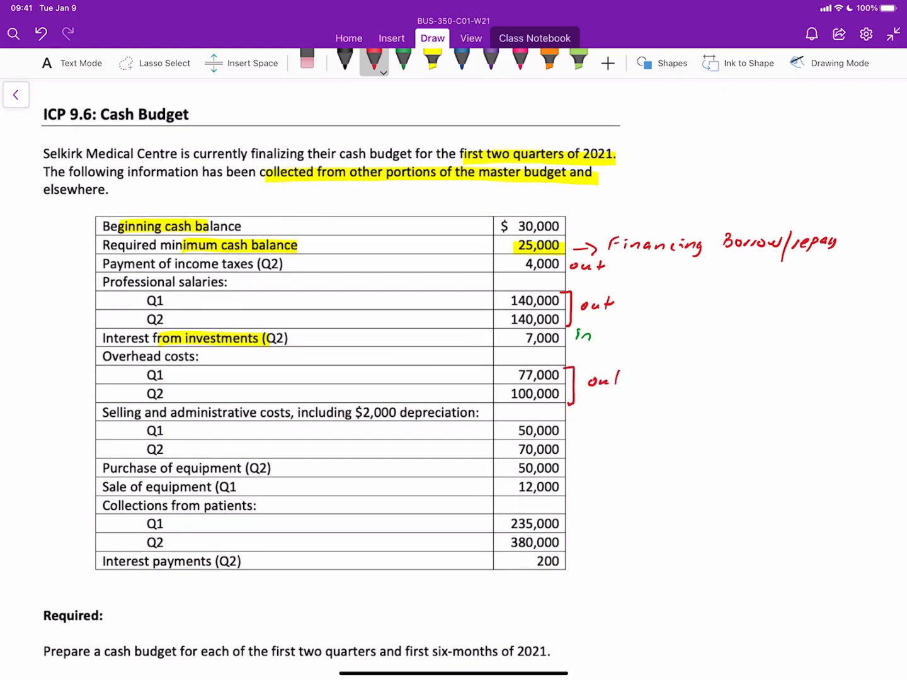
Step: Highlight the $2,000 depreciation phrase in yellow and label it Non cash
left_click(434, 60)
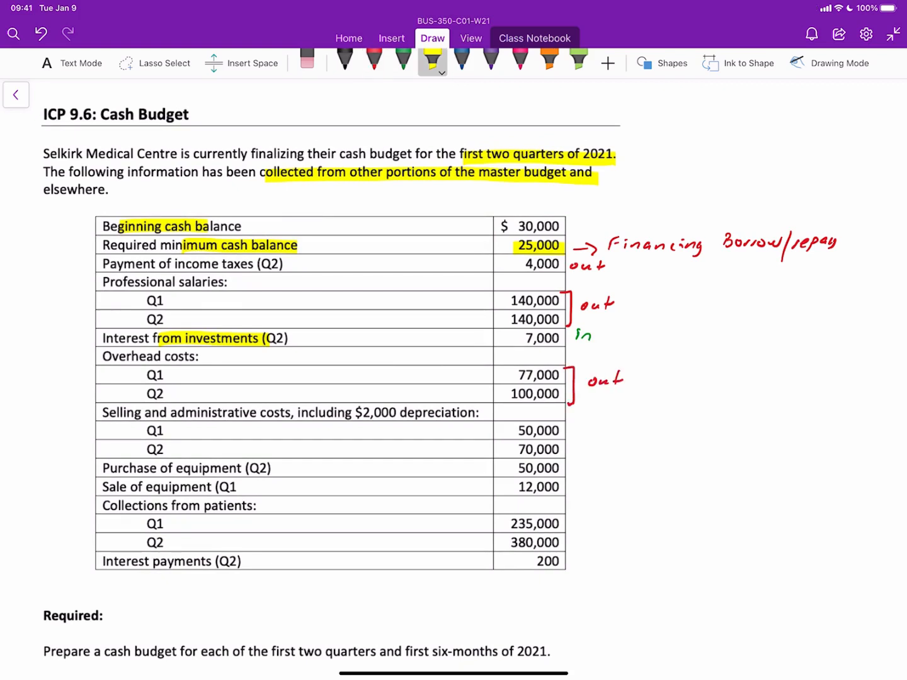
left_click_drag(308, 413, 443, 414)
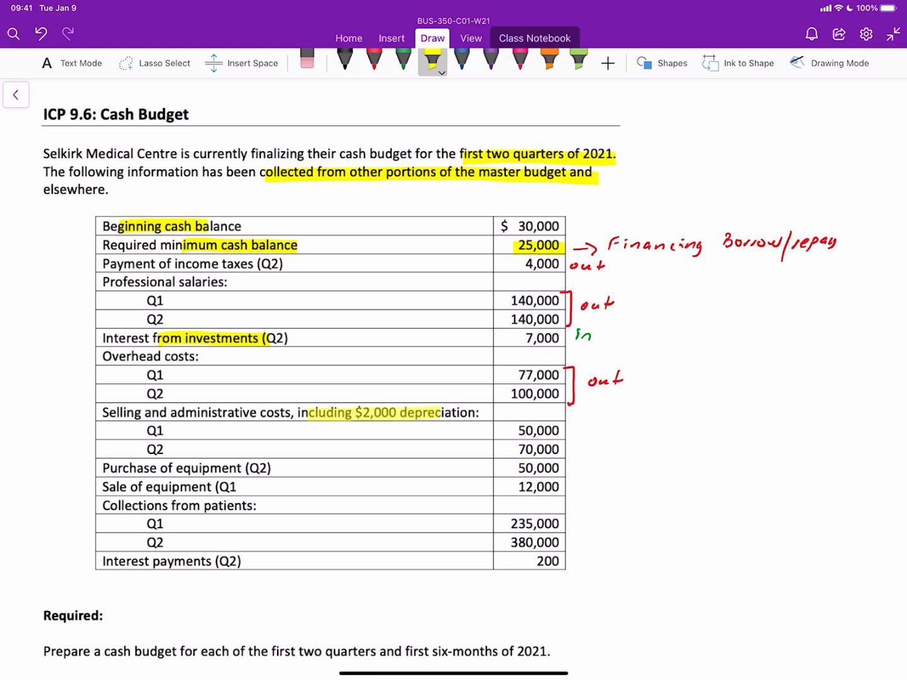
left_click_drag(428, 414, 479, 413)
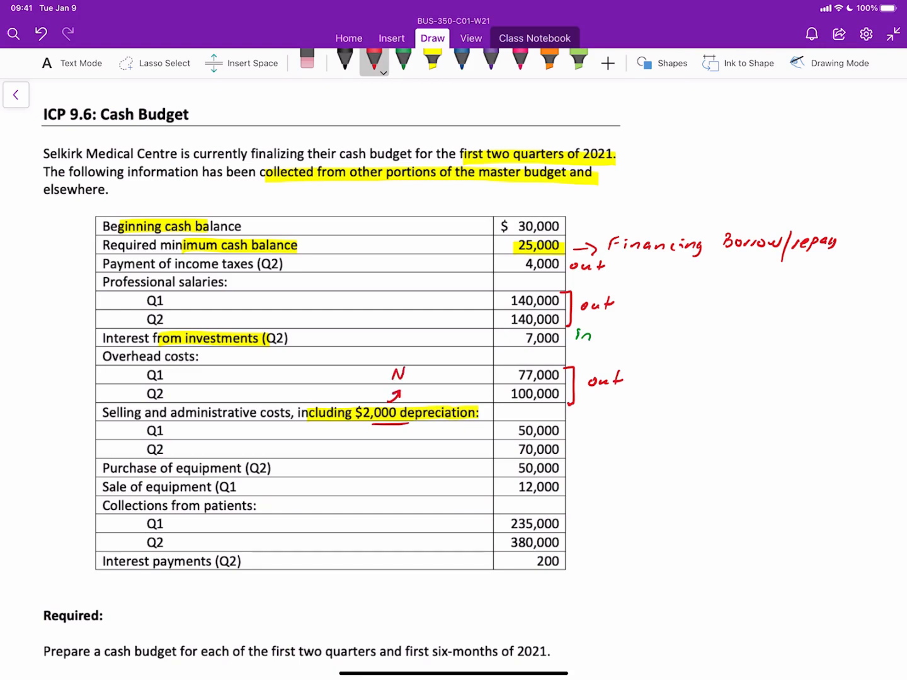
left_click_drag(391, 375, 460, 377)
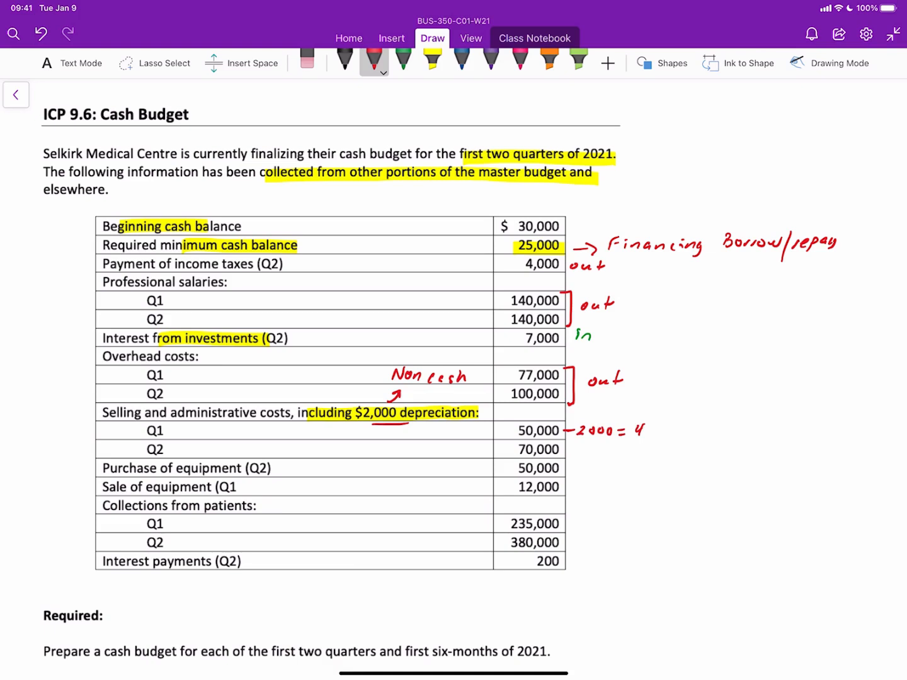
Step: Ink the adjusted selling cost, bracket patient collections as inflows in green, then move to the Cash Budget template page
type("8000")
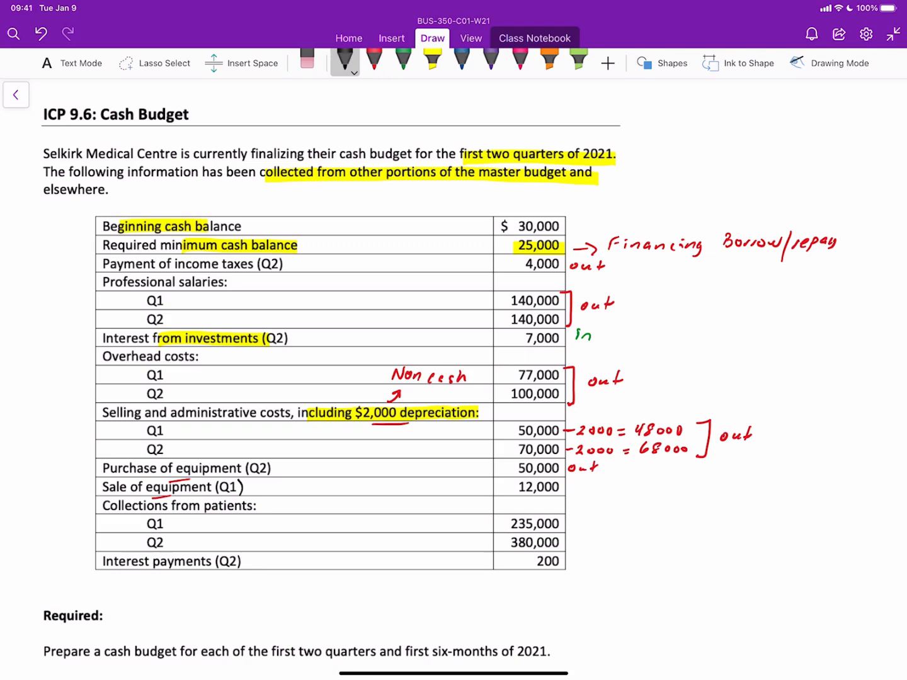
left_click(403, 61)
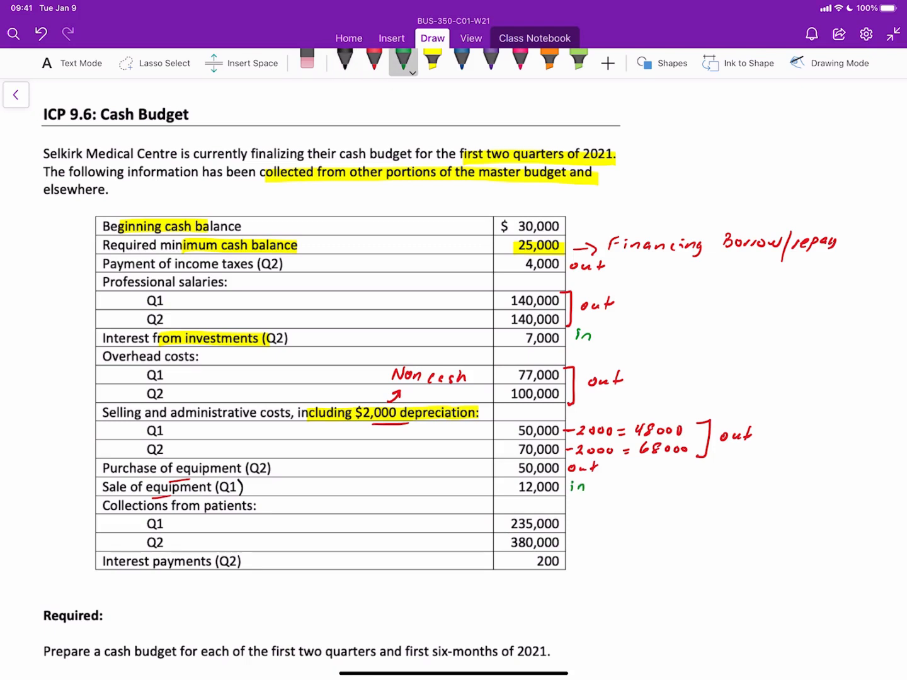
left_click_drag(570, 519, 569, 548)
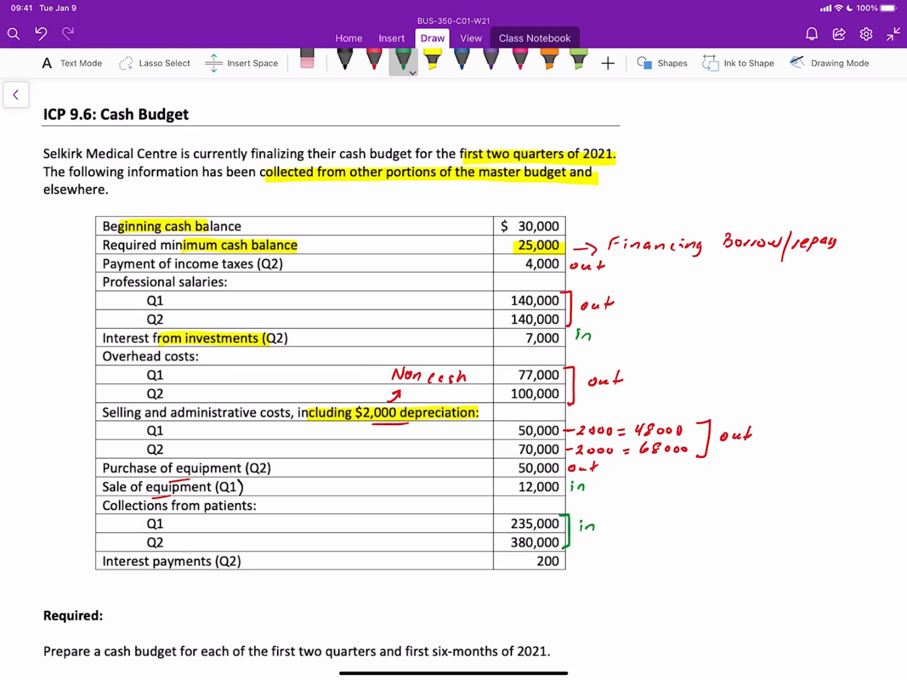
left_click(373, 61)
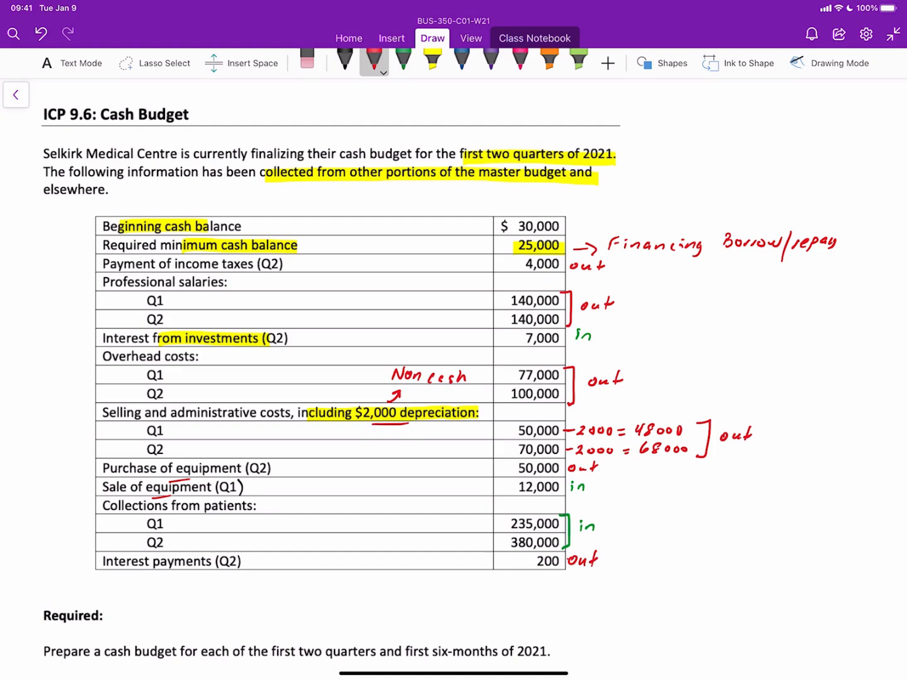
left_click(432, 60)
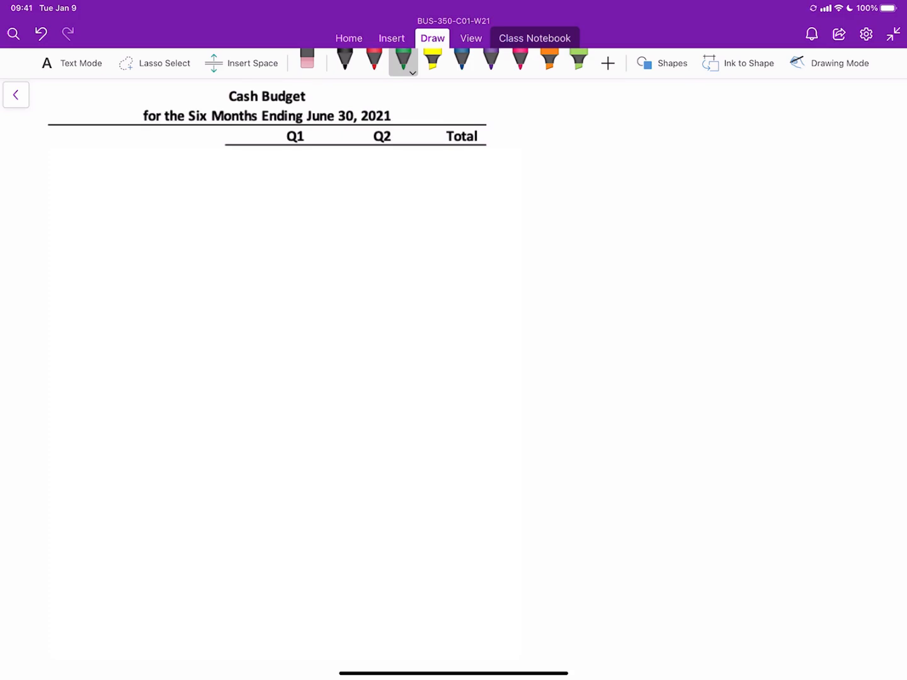
Step: Highlight the cash budget title in yellow and bracket the receipts section in green
left_click(433, 62)
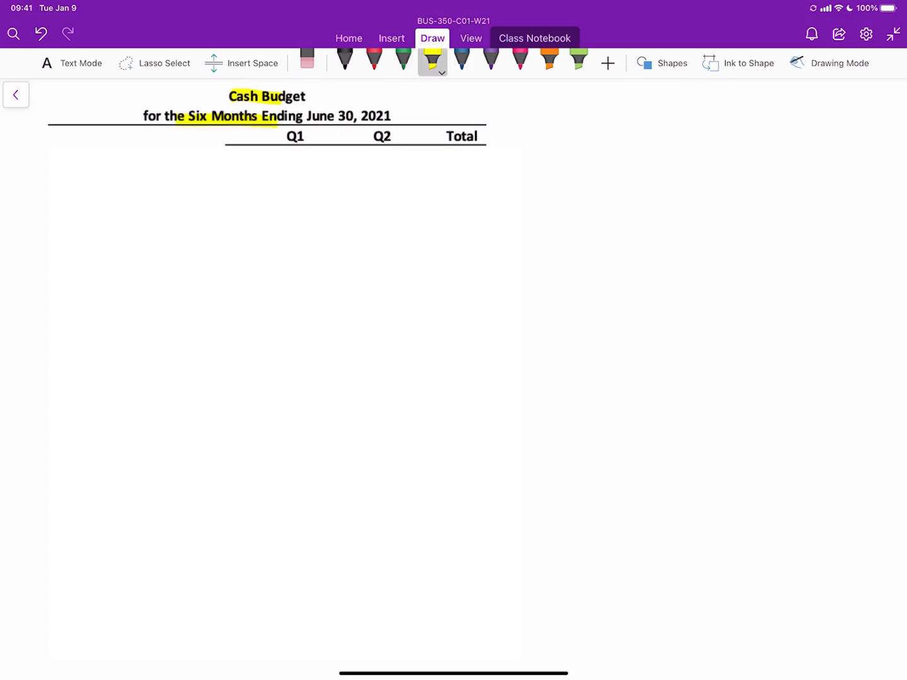
left_click_drag(280, 136, 479, 136)
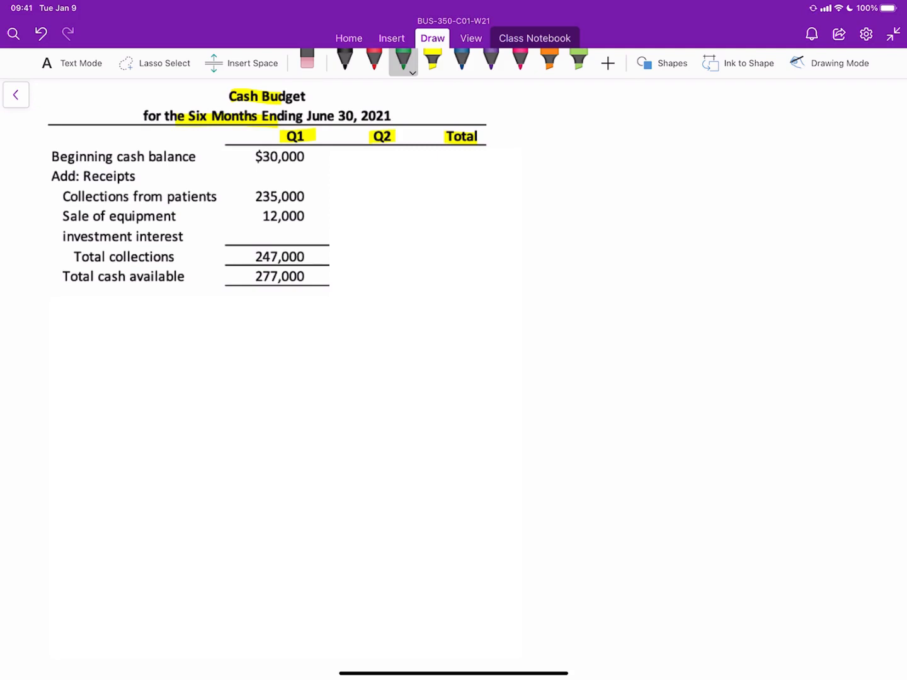
left_click_drag(48, 149, 48, 288)
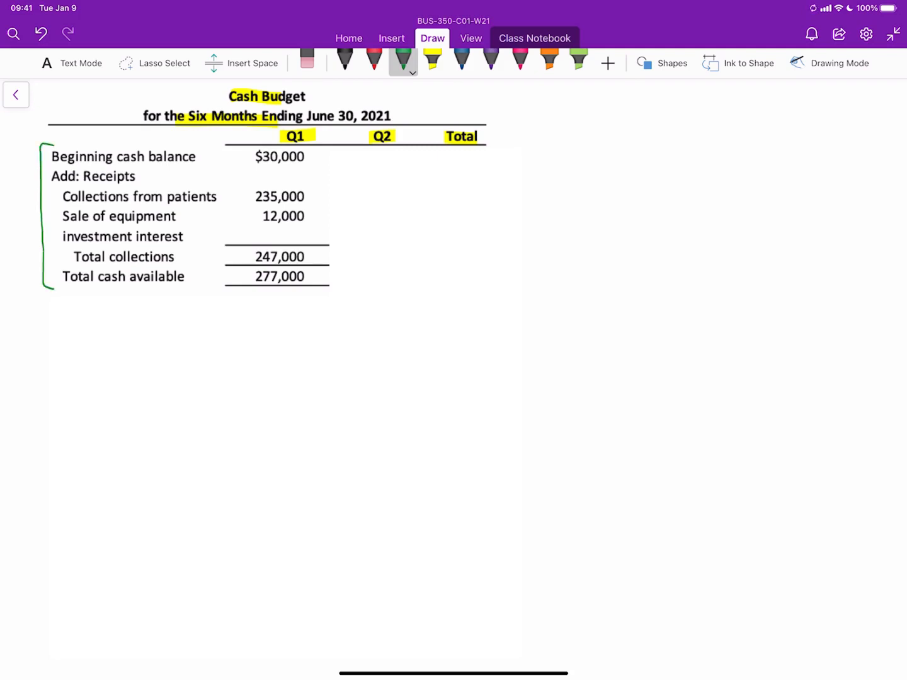
Step: Tick 30,000, 235,000, 12,000 and 247,000 in green and add plus and equals marks
left_click_drag(309, 161, 315, 156)
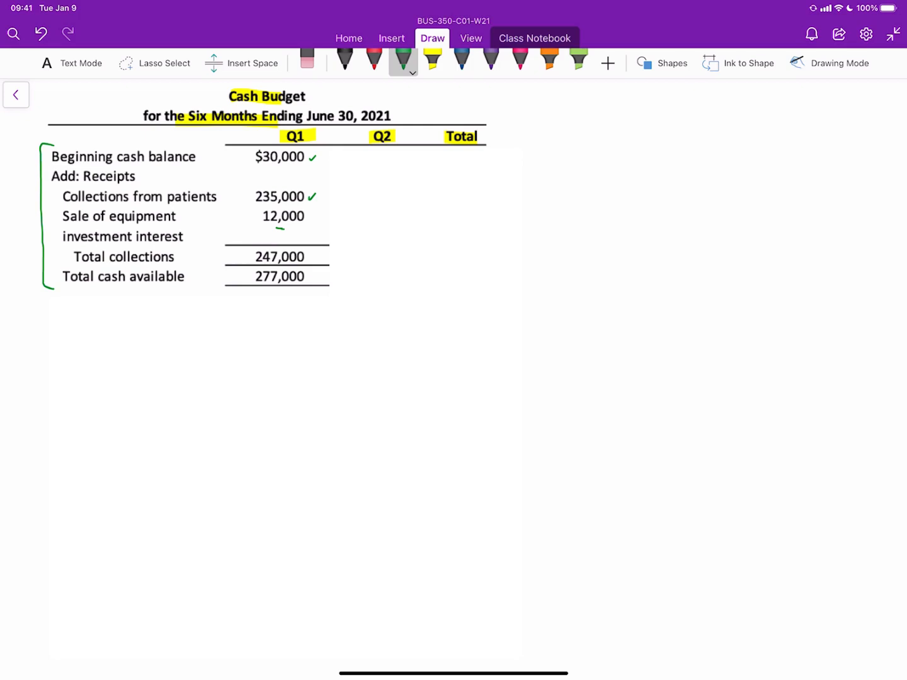
left_click_drag(308, 219, 315, 212)
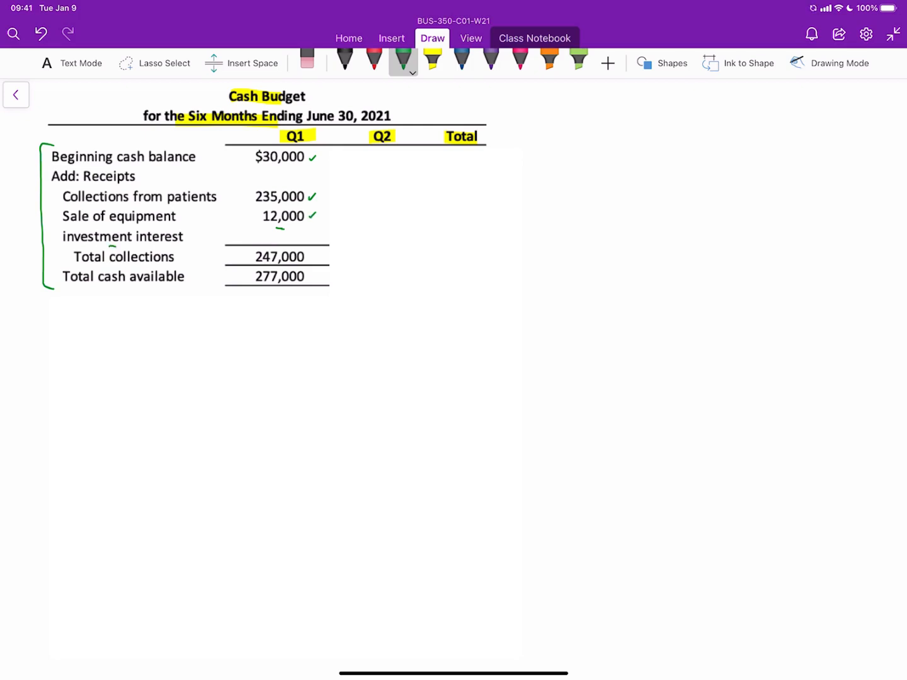
left_click_drag(308, 259, 322, 252)
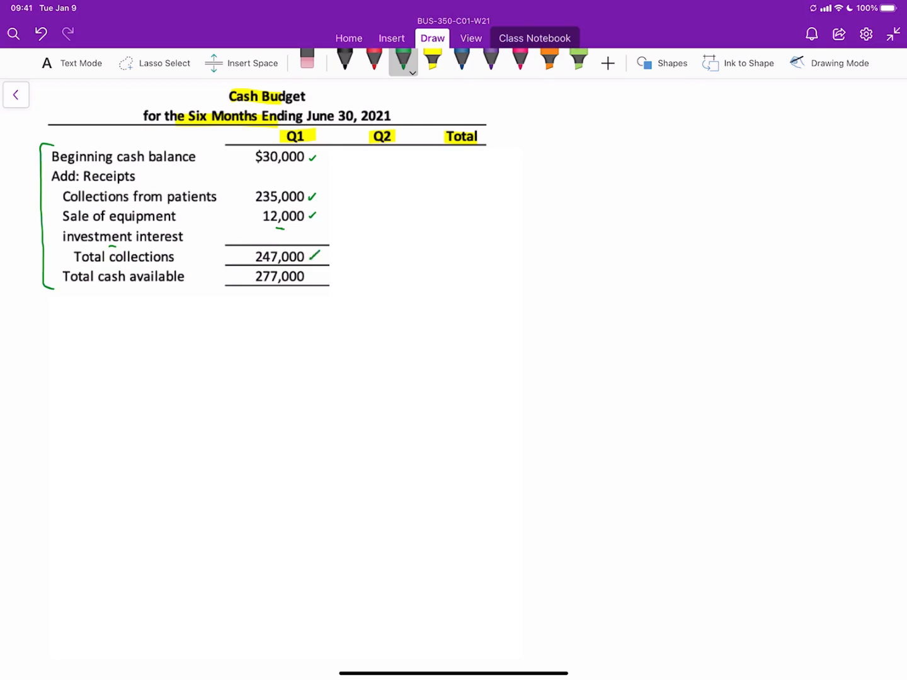
left_click_drag(208, 254, 224, 258)
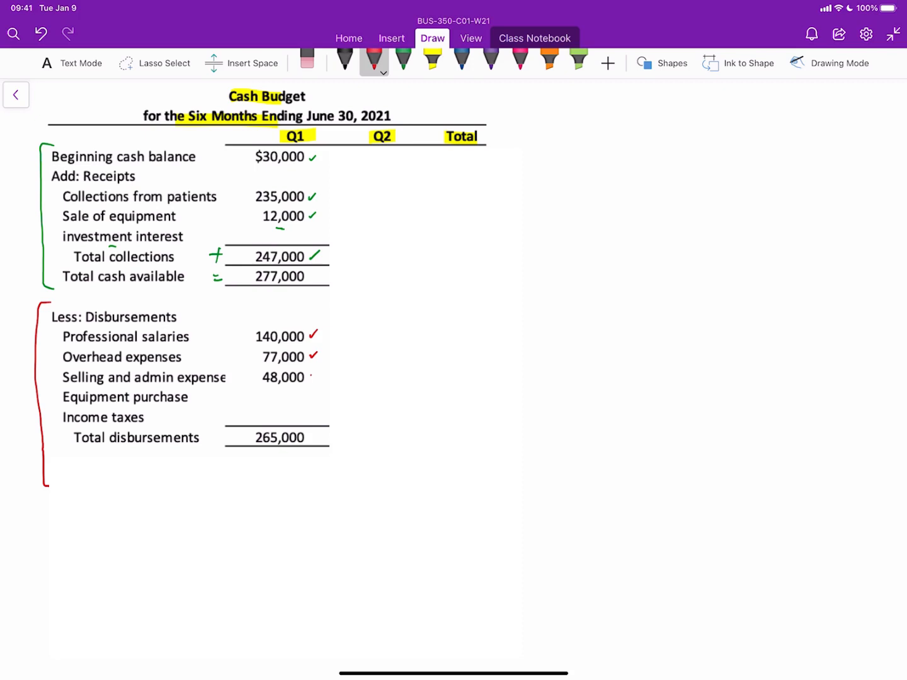
Step: Tick selling and admin and total disbursements 265,000 in red, underlining the adjusted 48,000 figure
left_click_drag(308, 378, 317, 368)
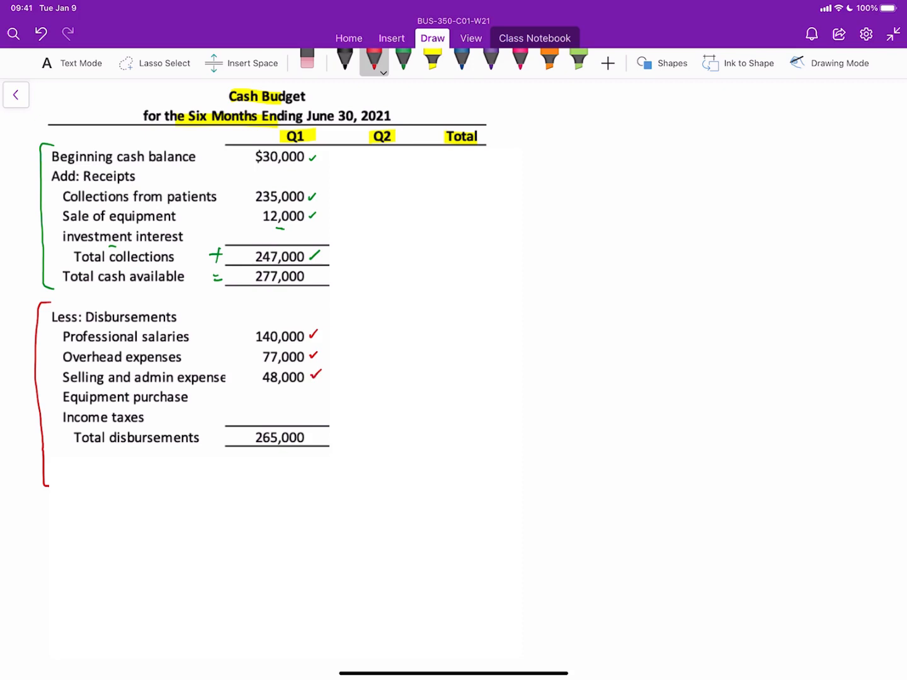
left_click_drag(268, 388, 290, 389)
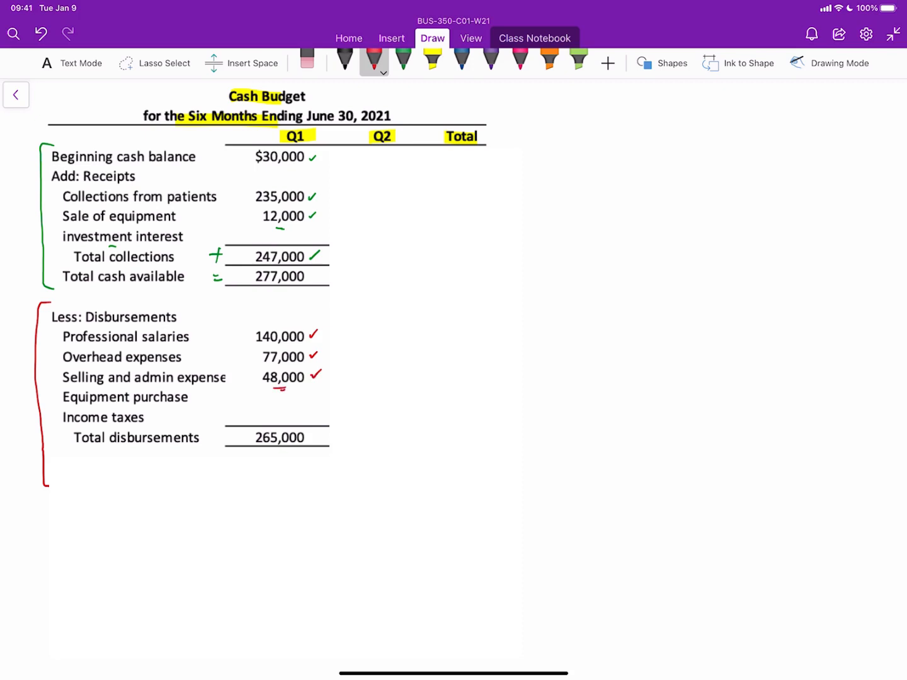
left_click(151, 409)
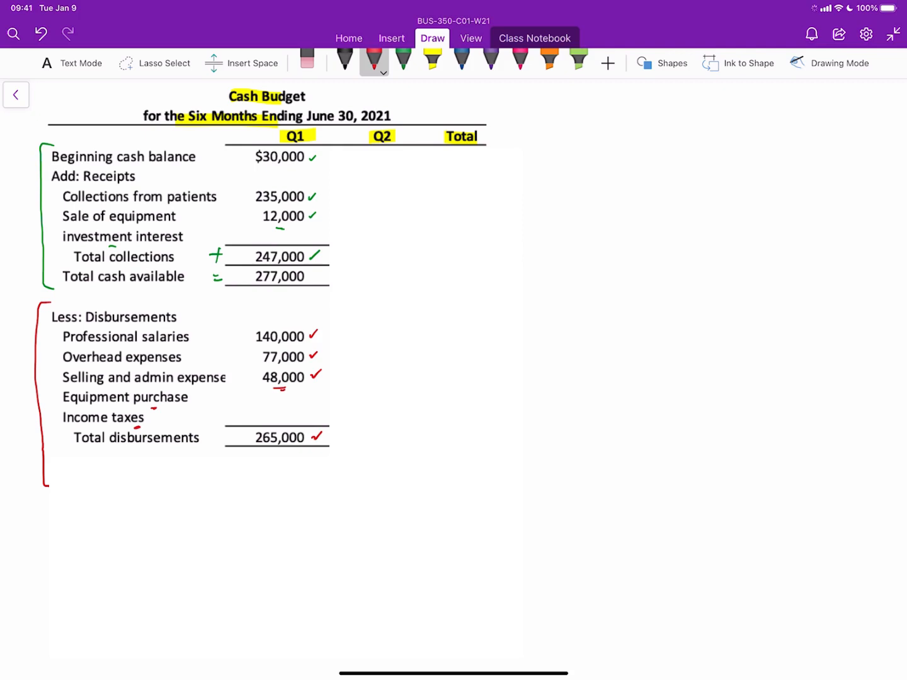
left_click(433, 60)
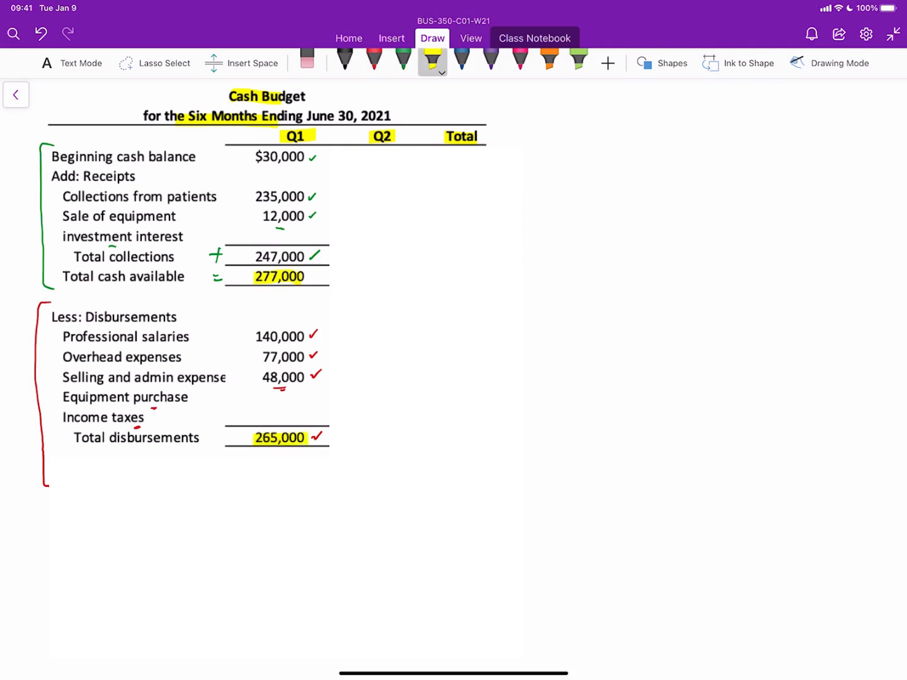
left_click(374, 61)
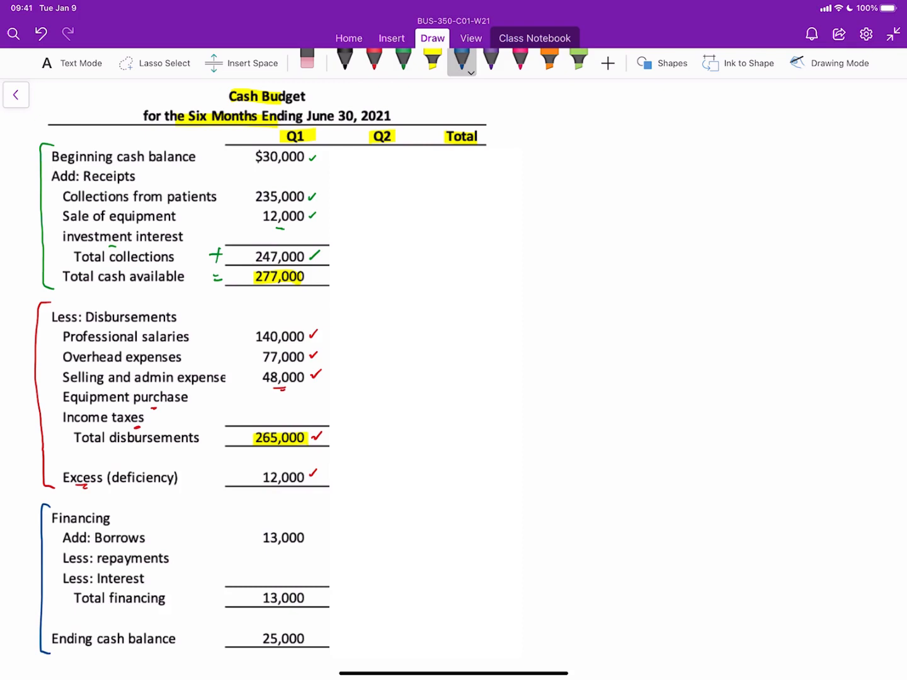
Step: Bracket the Q1 financing section and tick the repayment and interest lines in green
left_click_drag(297, 494, 308, 504)
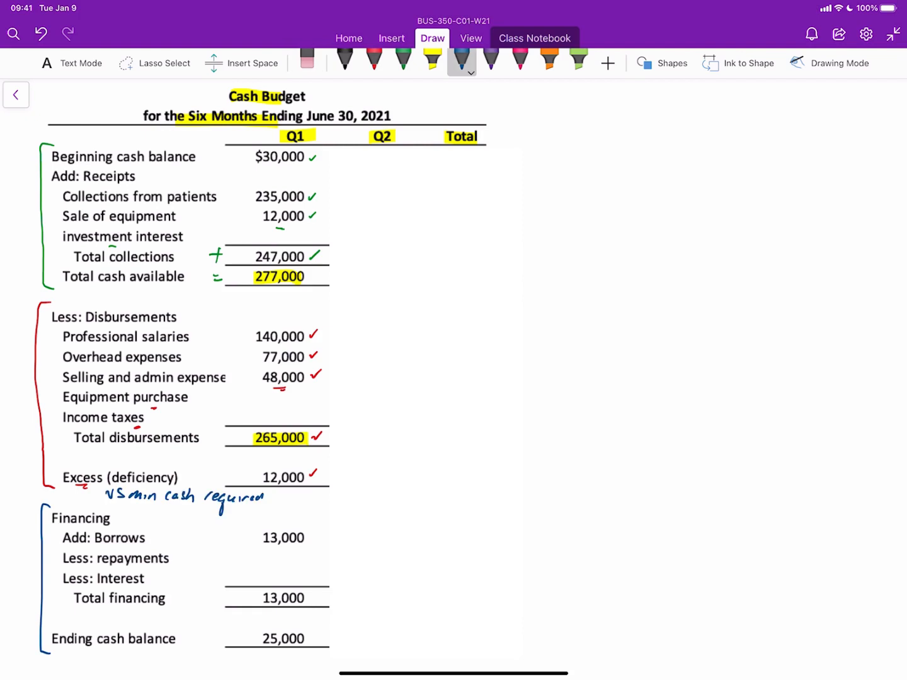
left_click(403, 63)
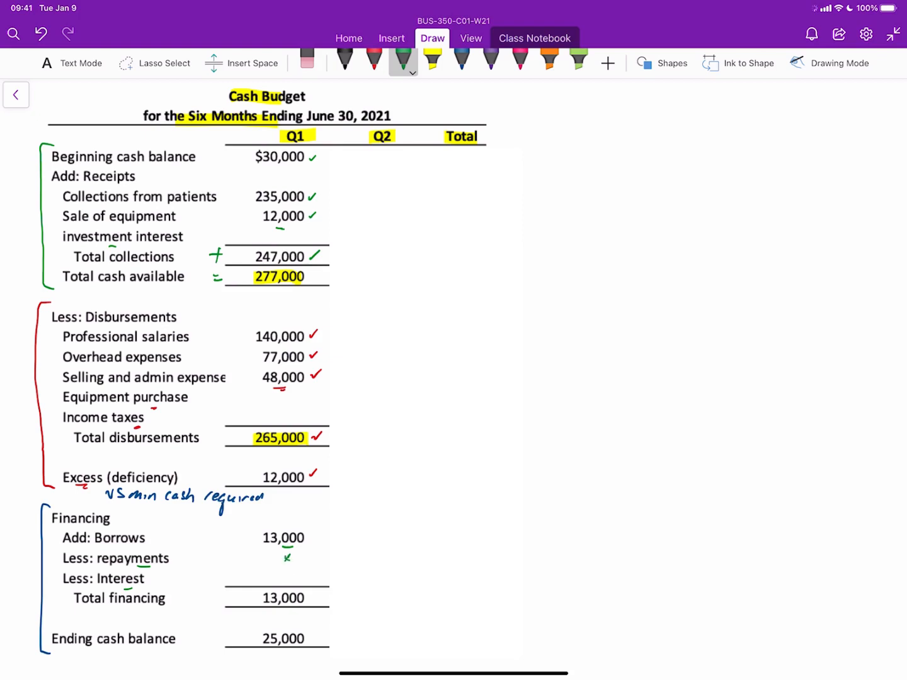
left_click(287, 577)
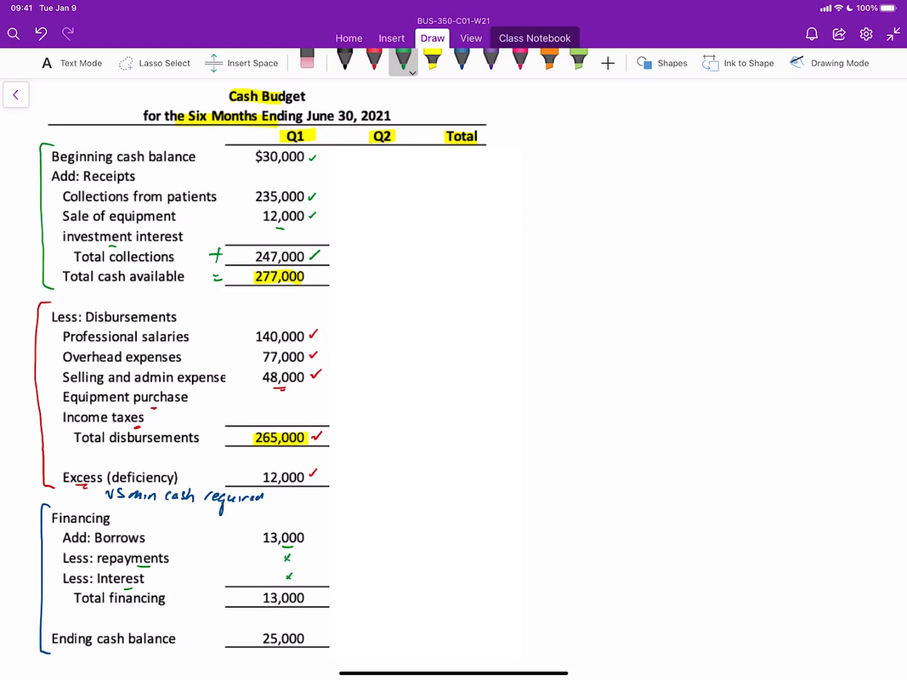
Step: Draw a blue plus before total financing and equals before the $25,000 ending balance, carrying $25,000 to Q2
left_click(461, 63)
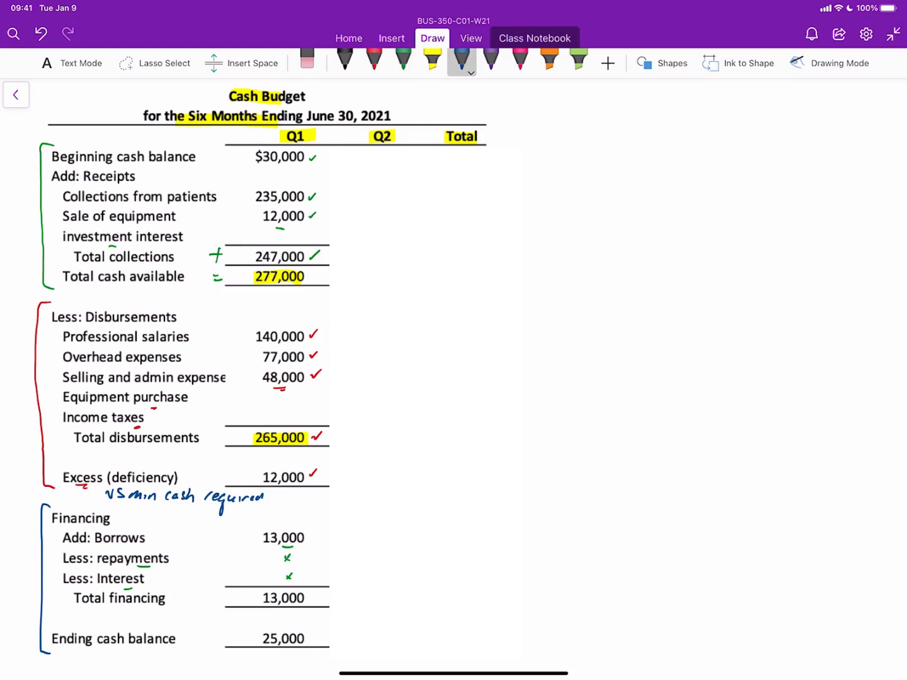
left_click_drag(233, 605, 242, 595)
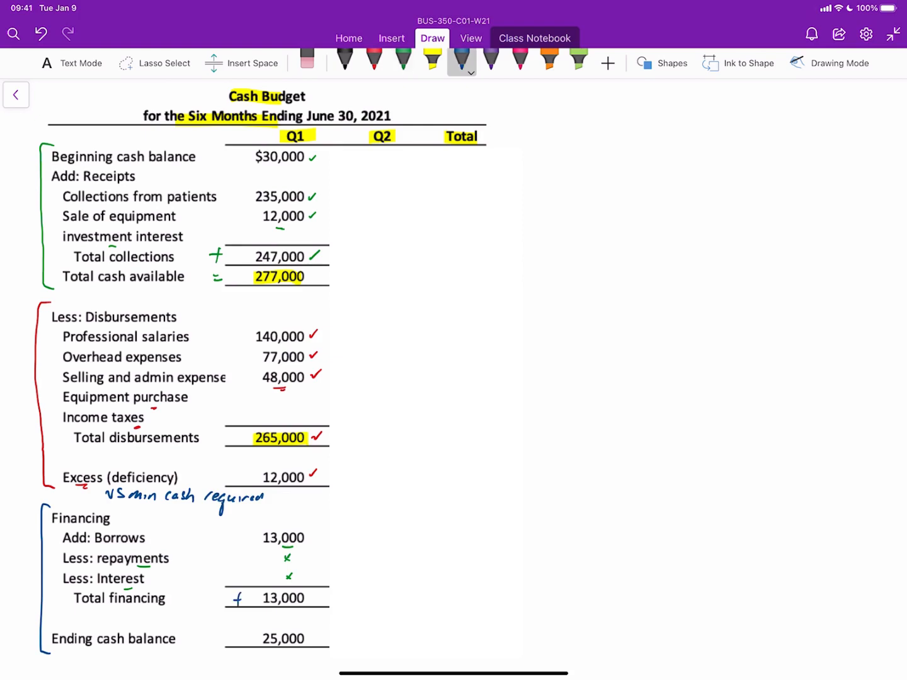
left_click_drag(227, 636, 242, 638)
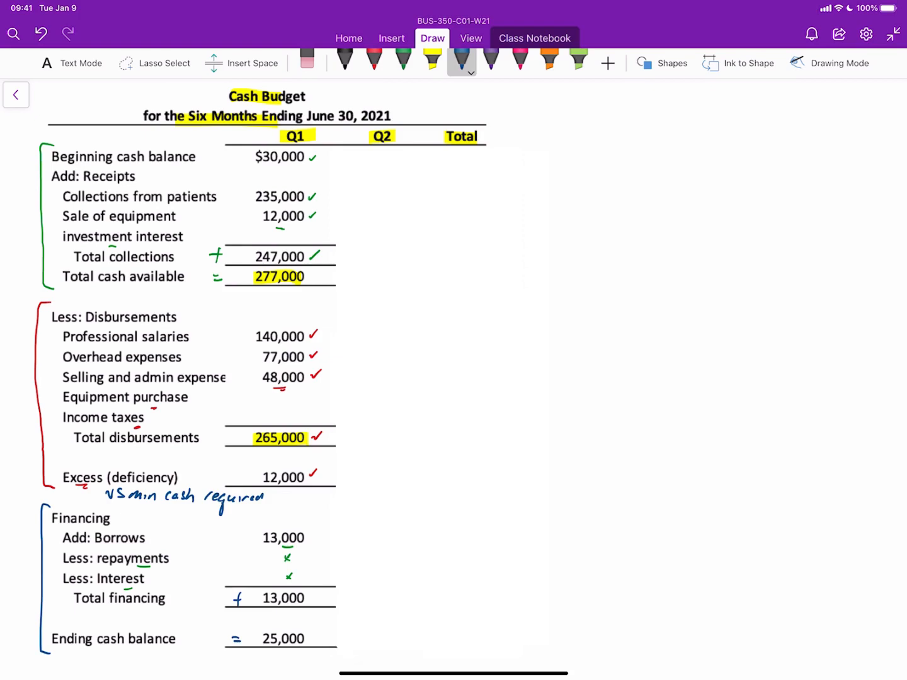
type("$25,000")
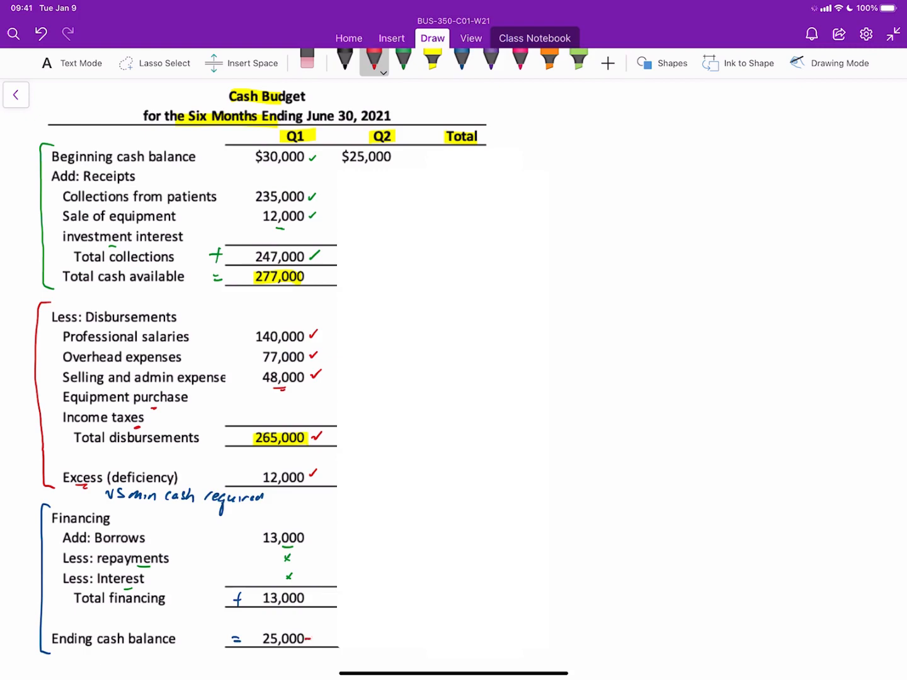
Step: Draw a red arrow linking Q1's 25,000 ending balance to Q2's $25,000 beginning balance
left_click_drag(328, 159, 322, 636)
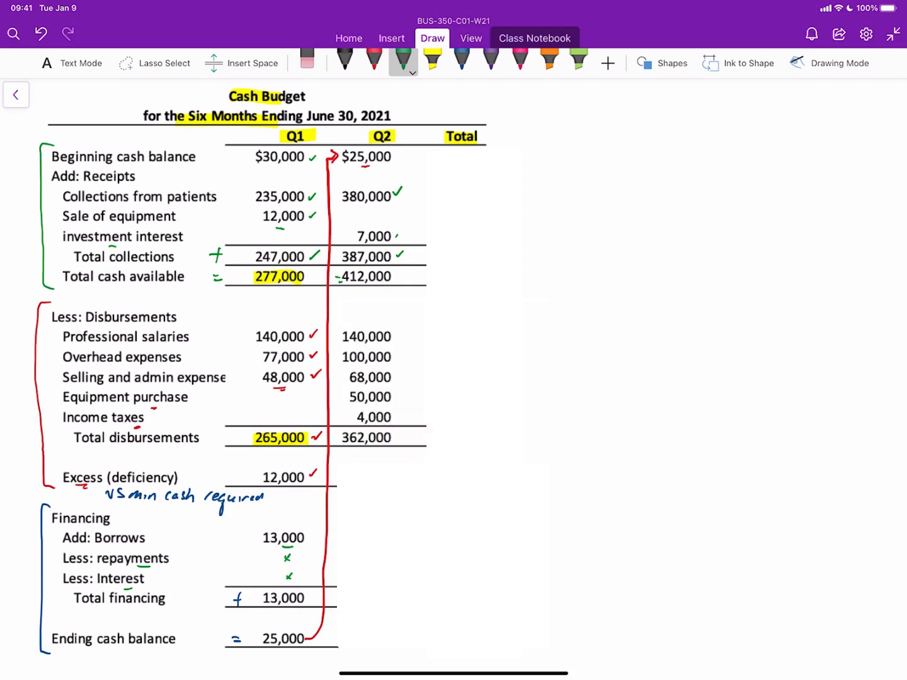
Step: Tick Q2 salaries, overhead, income taxes and the 362,000 total in red, then enter the 50,000 excess
left_click(401, 334)
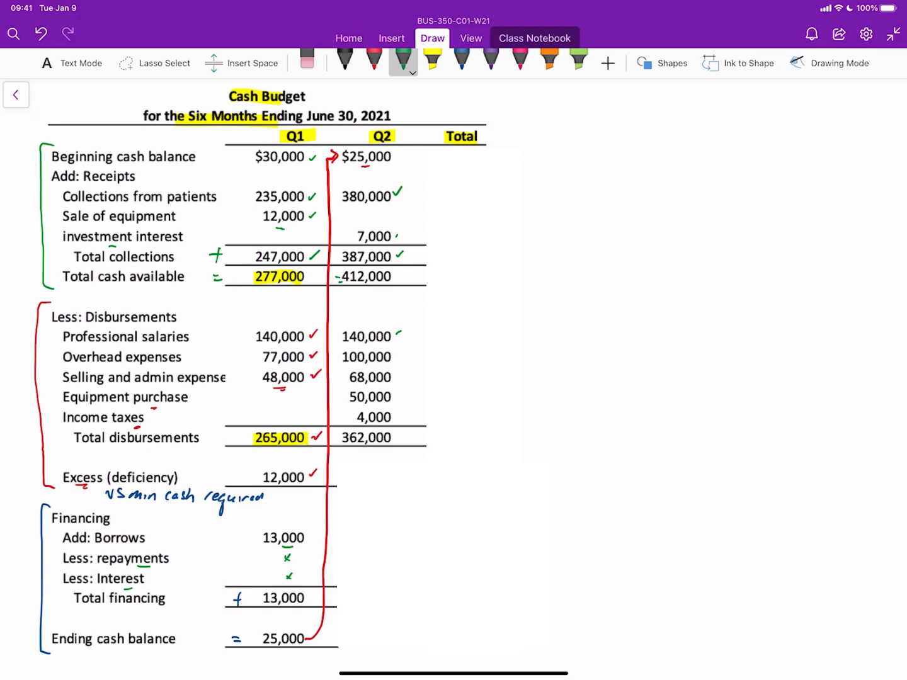
left_click(373, 61)
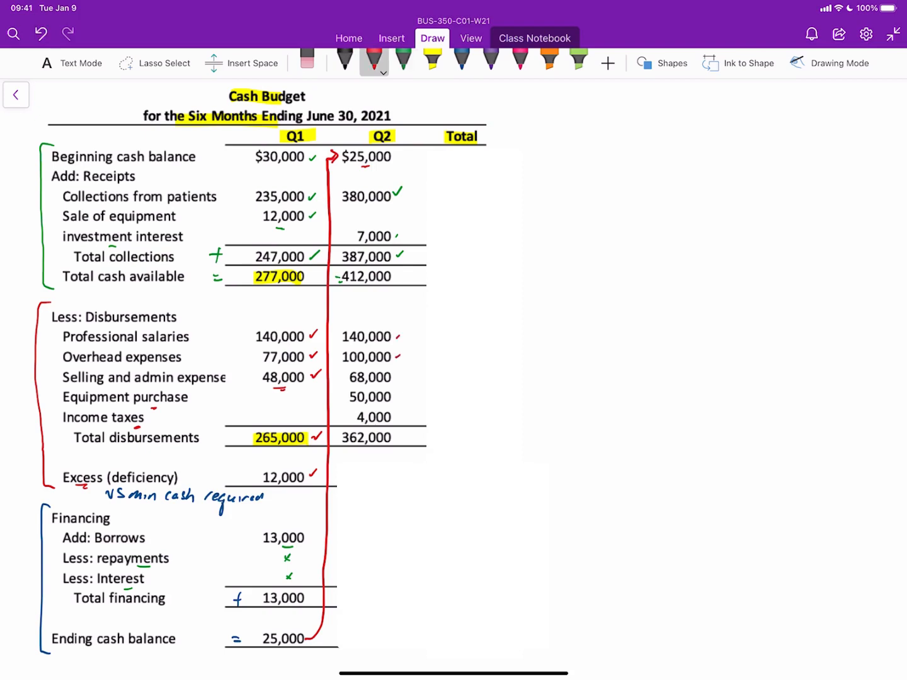
left_click(401, 378)
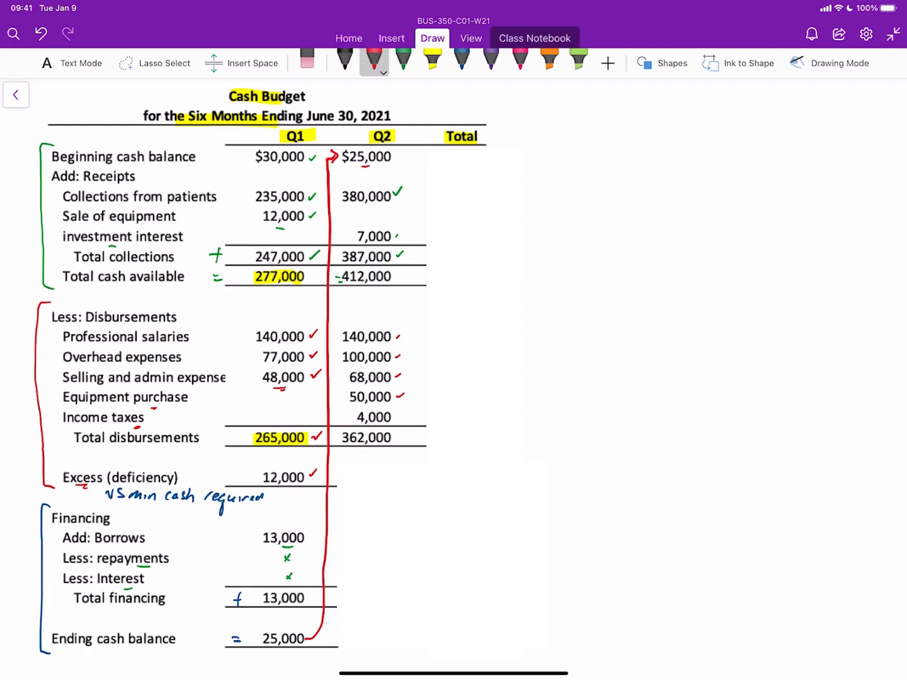
left_click_drag(391, 418, 406, 416)
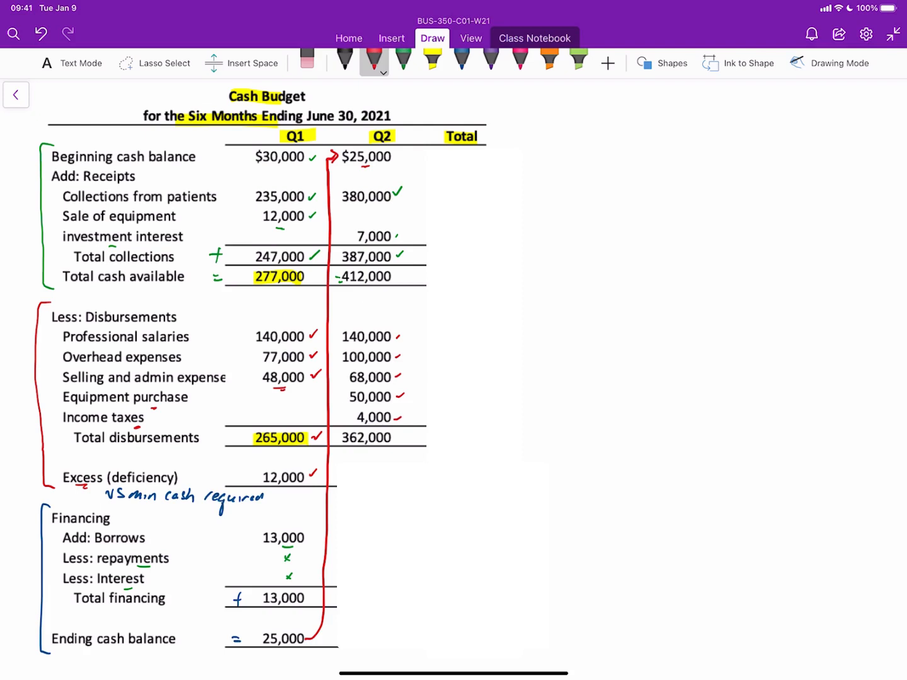
left_click(401, 437)
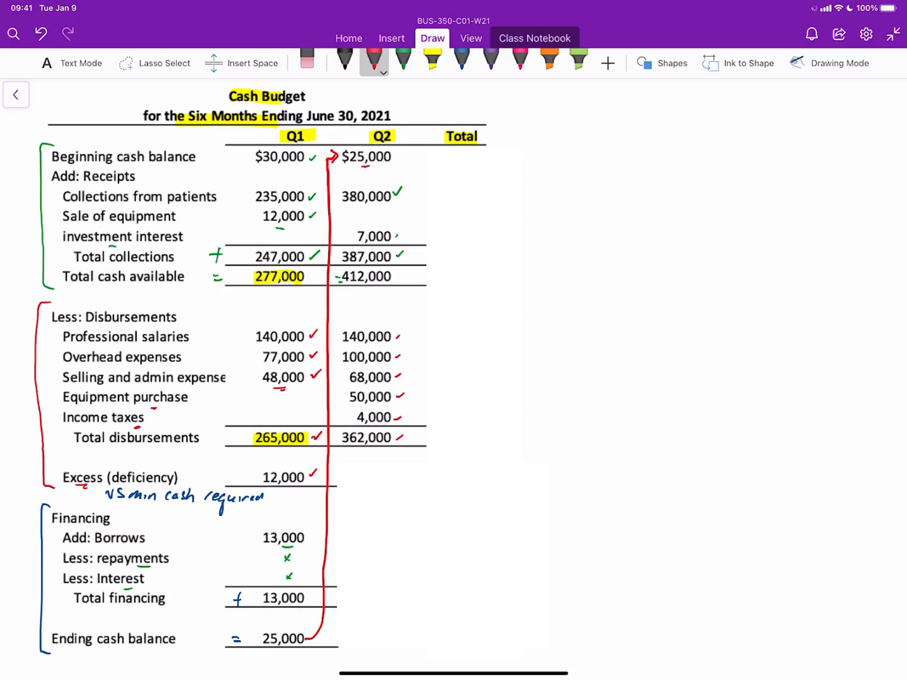
type("50,000")
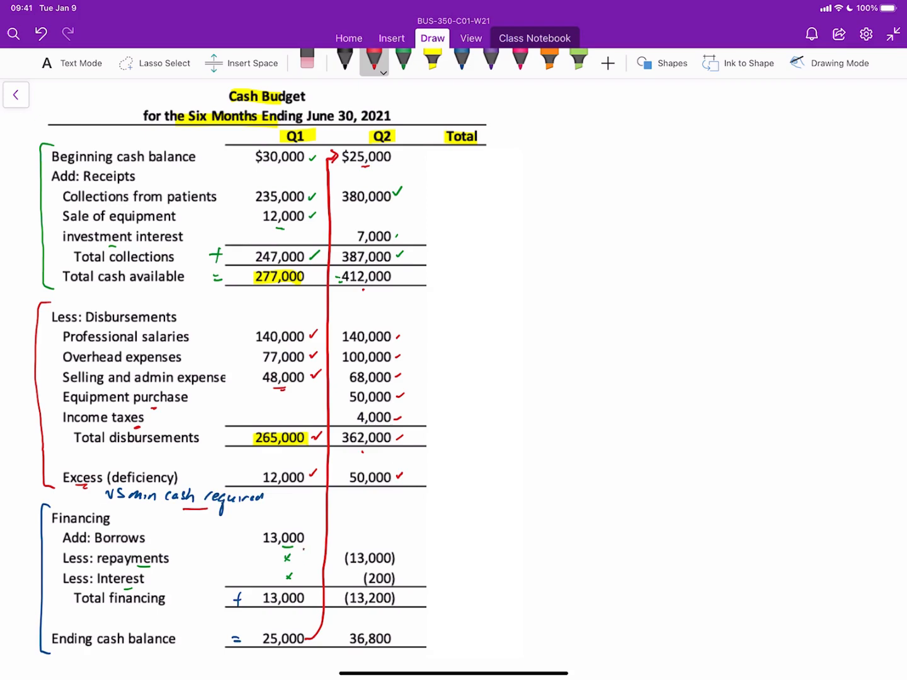
Step: Bracket and circle the Q2 excess of 50,000
left_click_drag(296, 561, 340, 561)
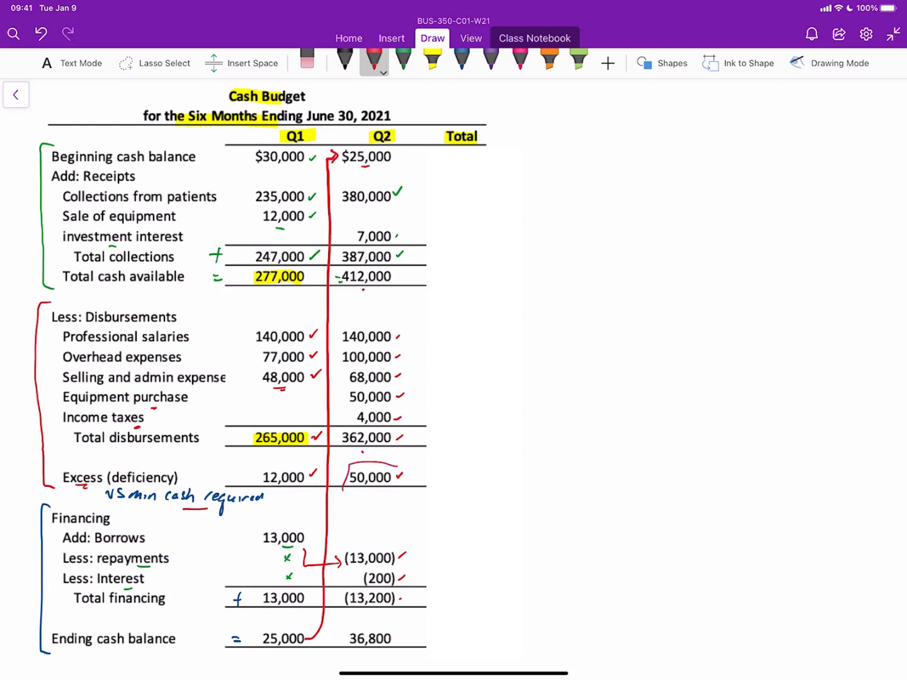
left_click_drag(341, 467, 409, 492)
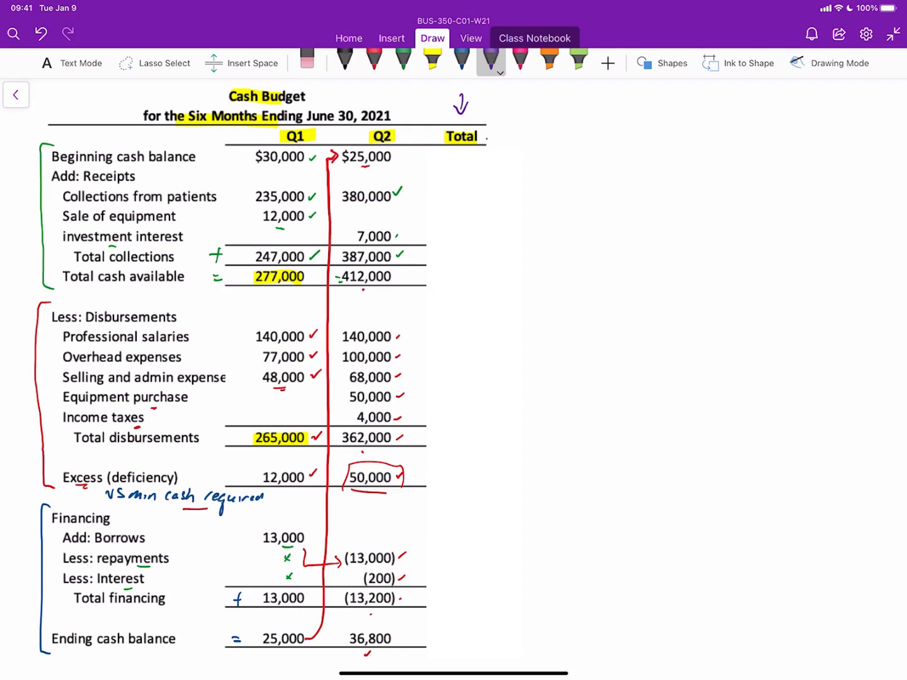
Step: Label Total as Six Months, enter its $30,000 beginning balance and note Jan 1 beside it
left_click_drag(504, 136, 615, 132)
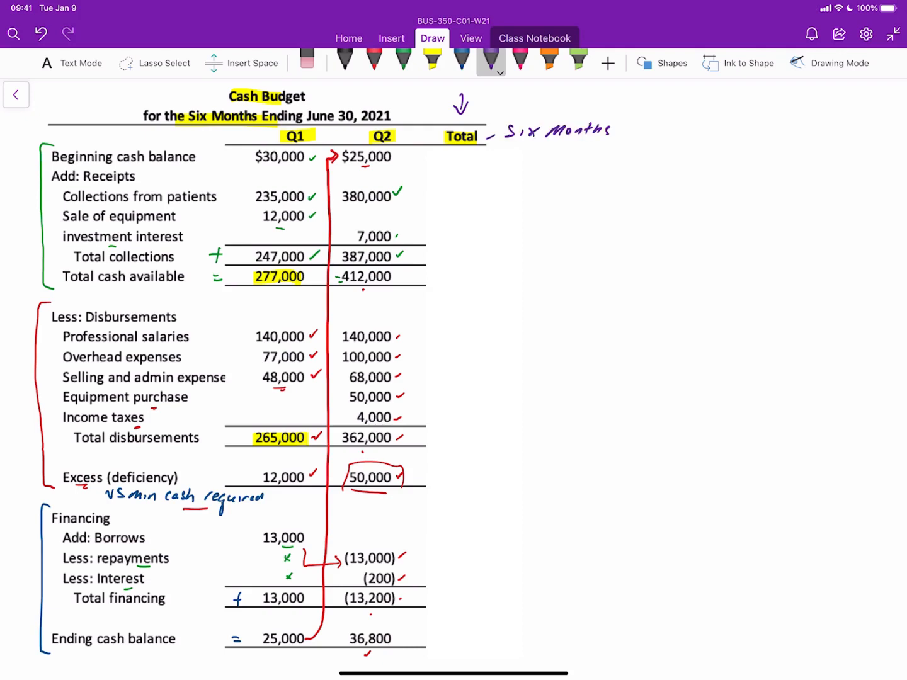
type("$30,000")
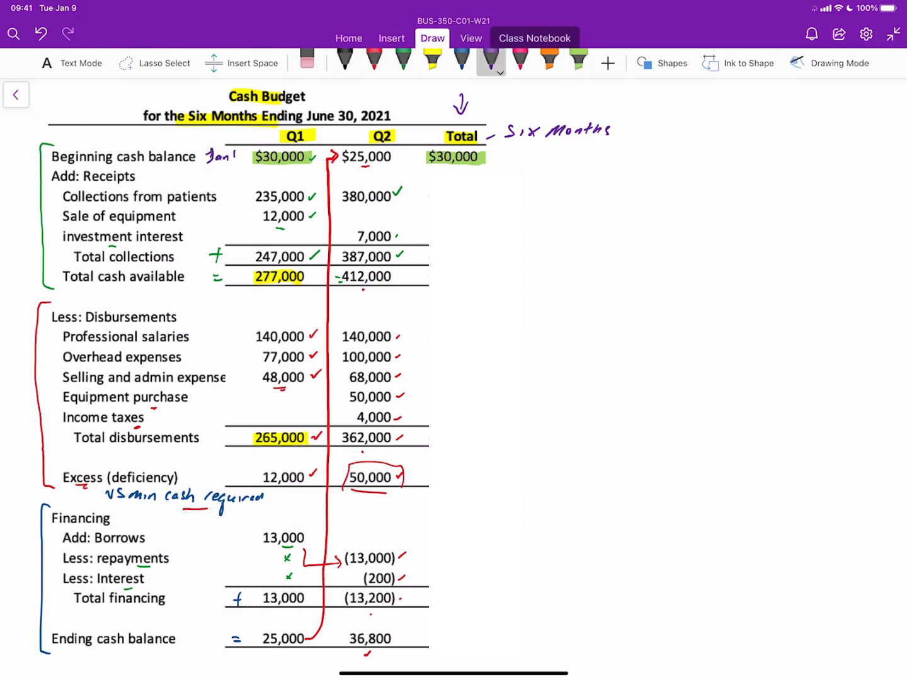
left_click_drag(497, 154, 504, 161)
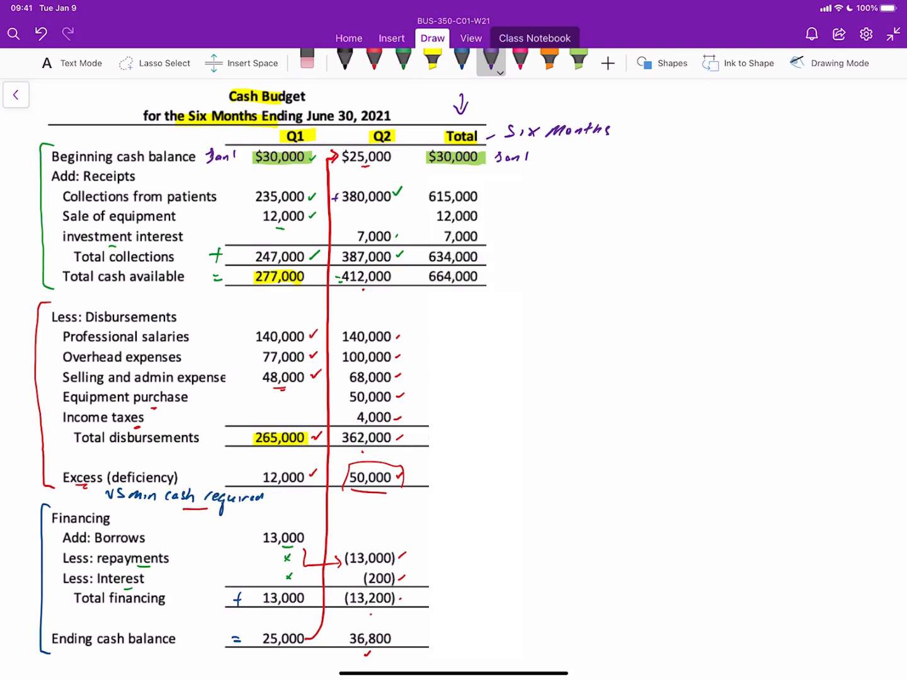
Step: Tick 664,000 collections and 627,000 disbursements, marking how Q1 and Q2 totals add up, in purple ink
left_click(413, 197)
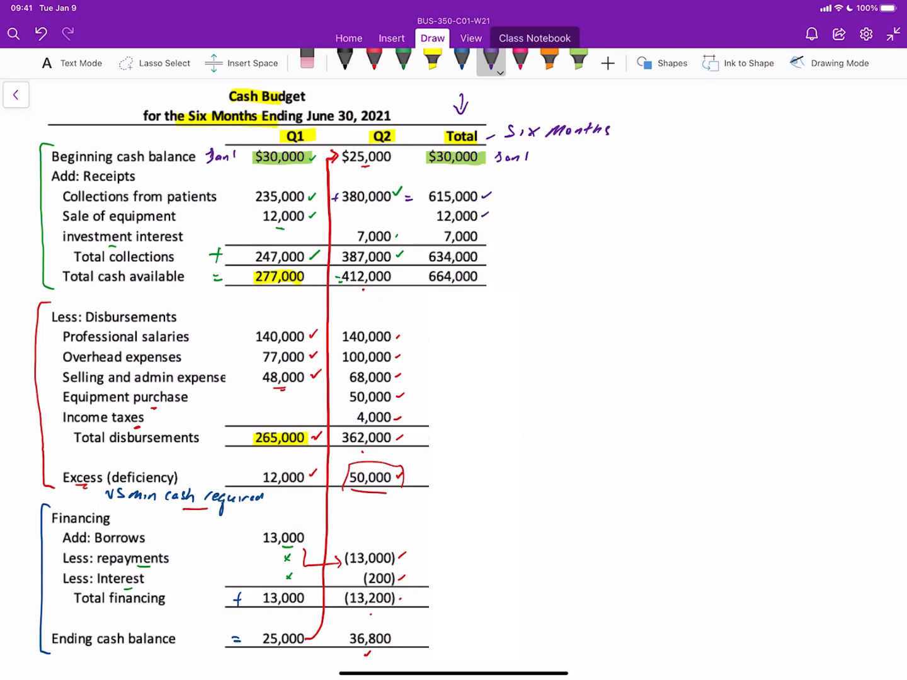
left_click_drag(481, 237, 494, 232)
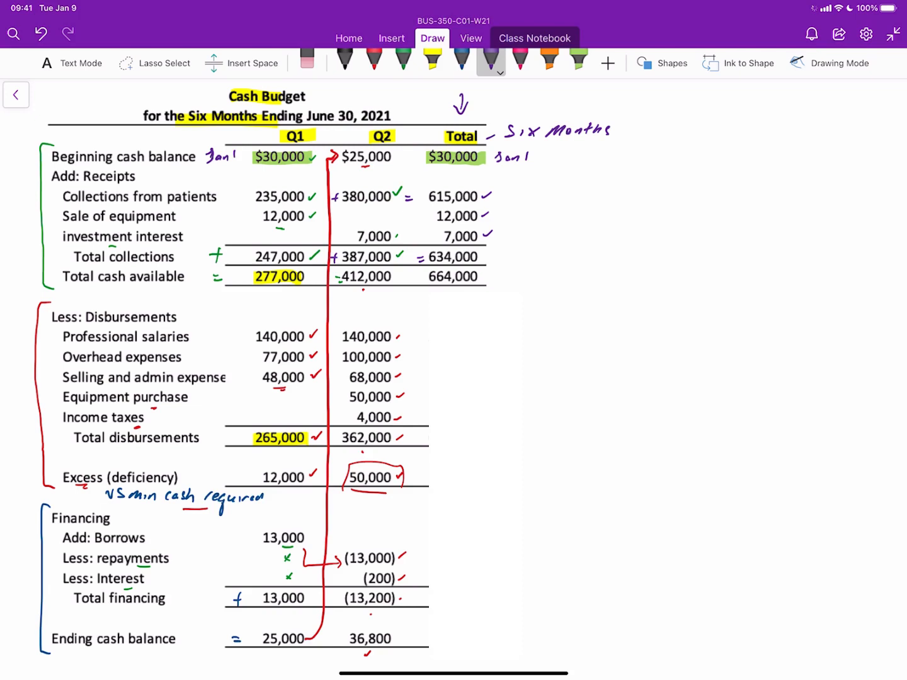
left_click_drag(496, 278, 497, 255)
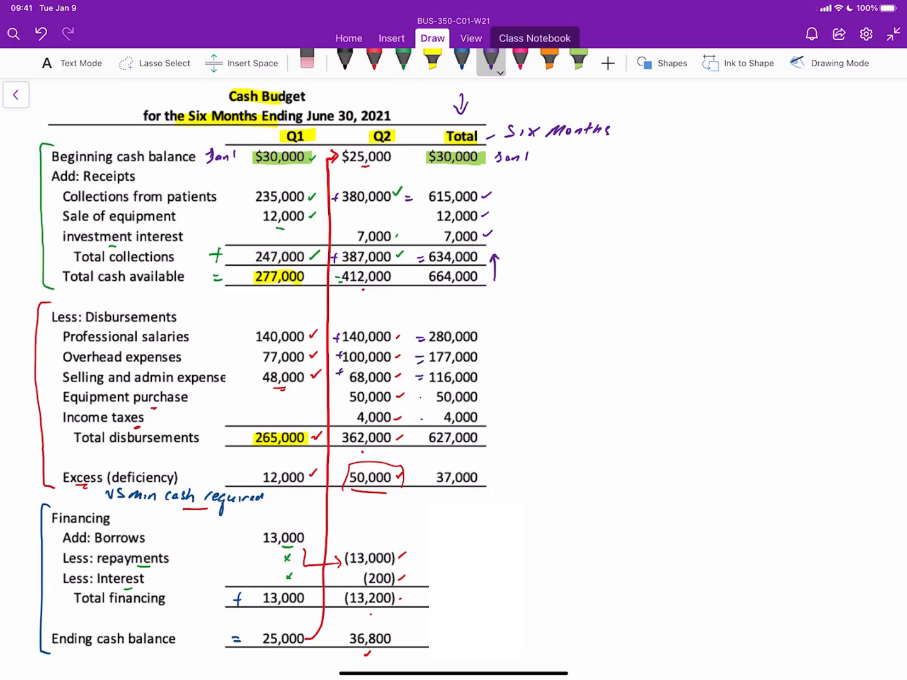
left_click_drag(478, 441, 498, 431)
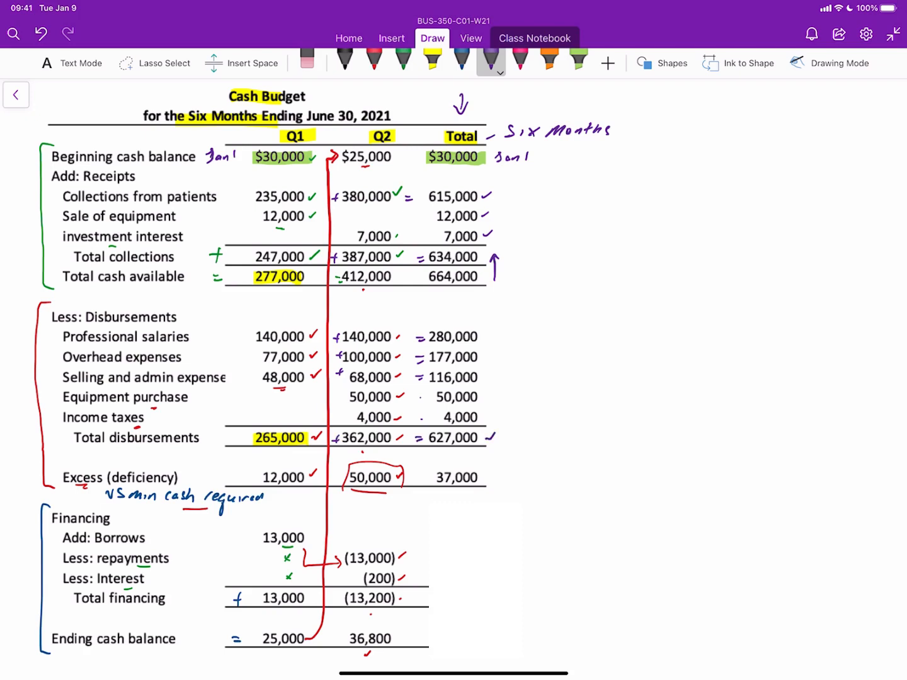
left_click_drag(496, 491, 496, 466)
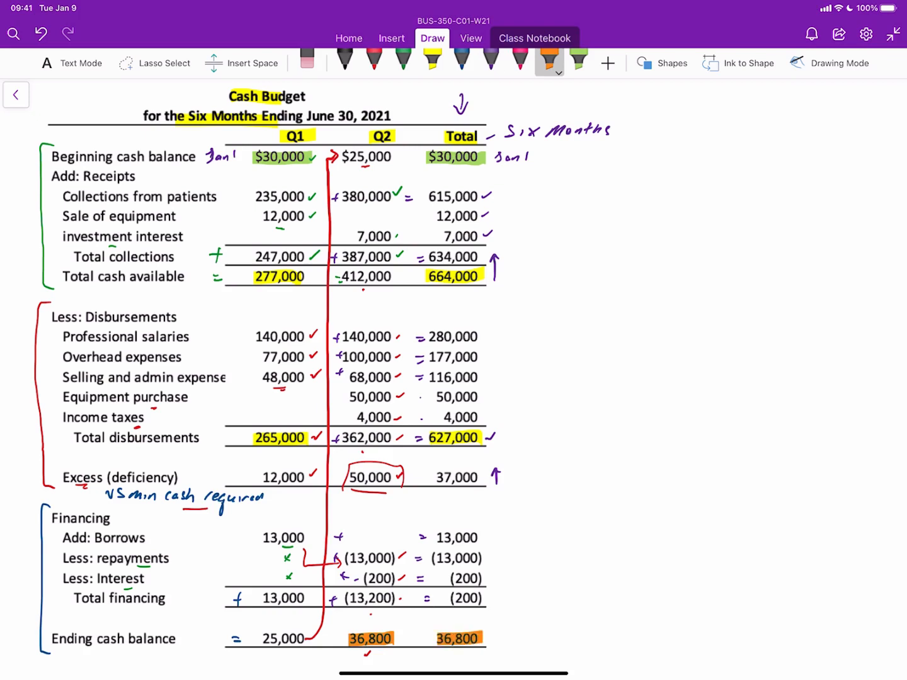
Step: Write 'Jun 30' above the 36,800 ending balances, tick Q2's, and start the Exclude Depreciation note
left_click(492, 63)
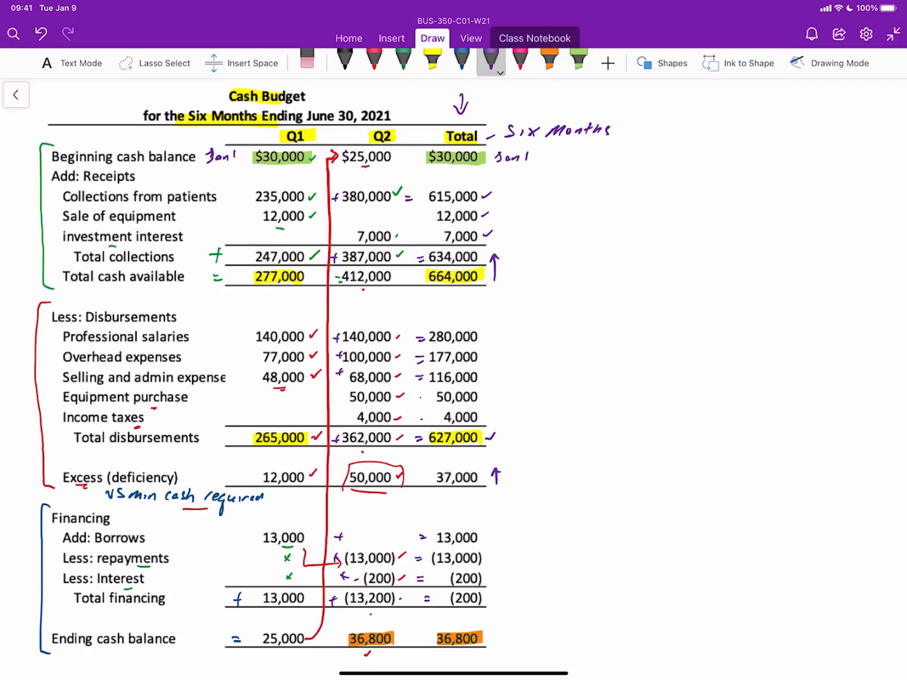
type("Jun 3")
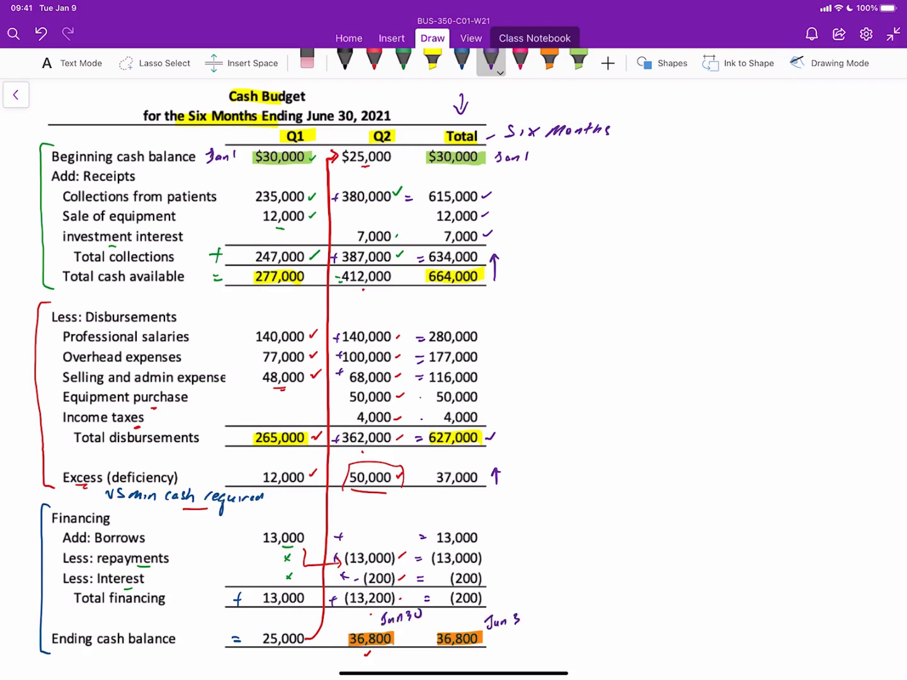
type("0")
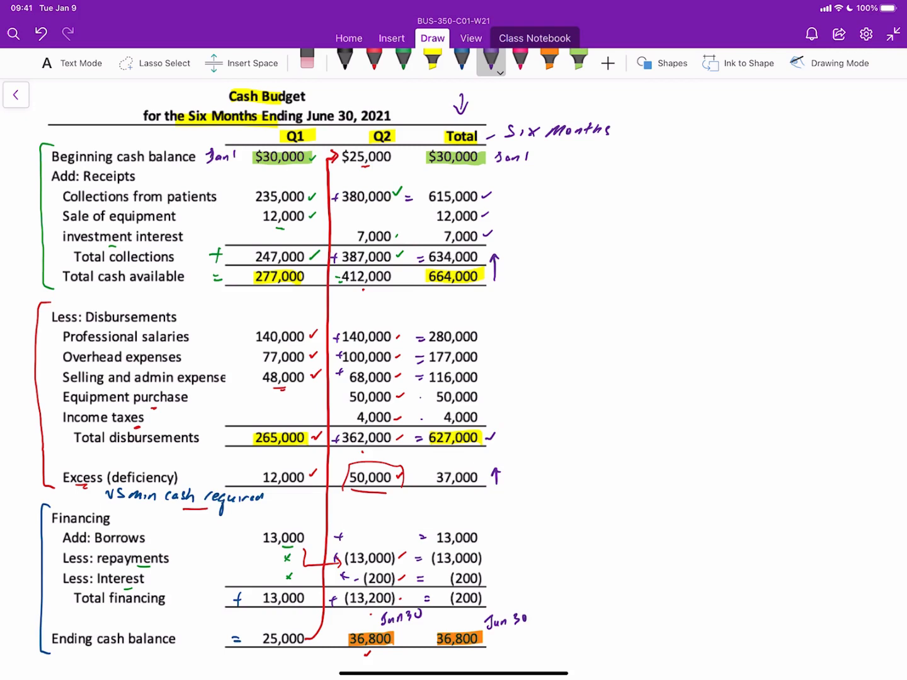
left_click_drag(378, 655, 460, 655)
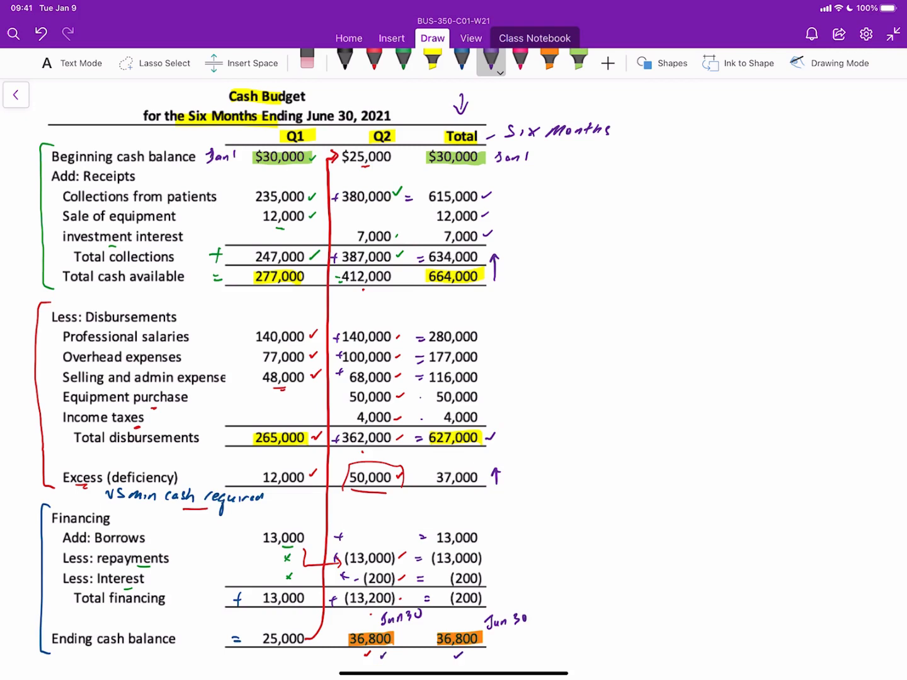
left_click_drag(540, 642, 540, 595)
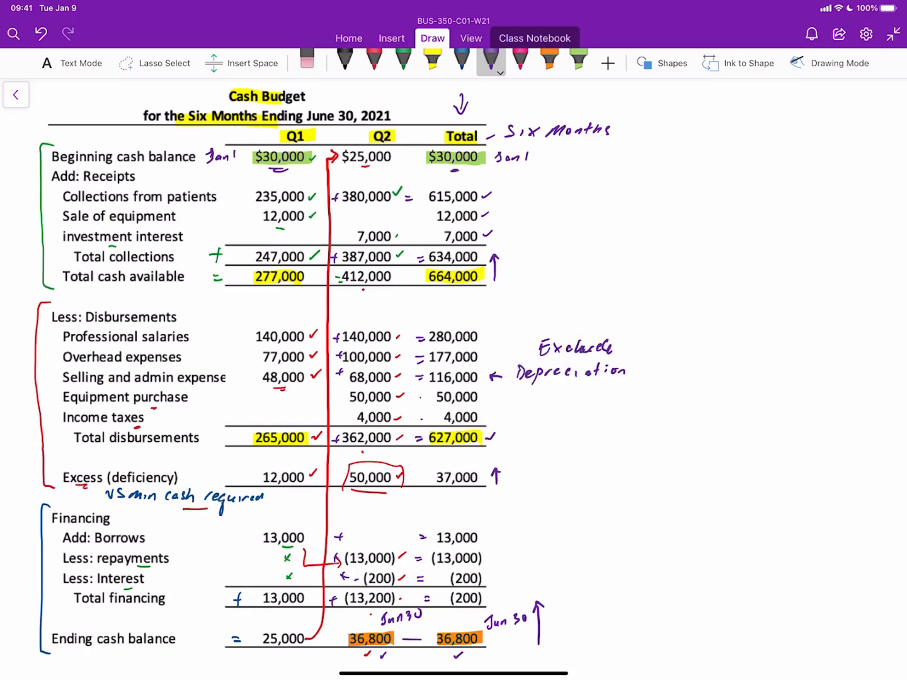
Step: Draw an arrow linking Q2's 36,800 ending balance to the Total's 36,800
left_click_drag(403, 638, 435, 638)
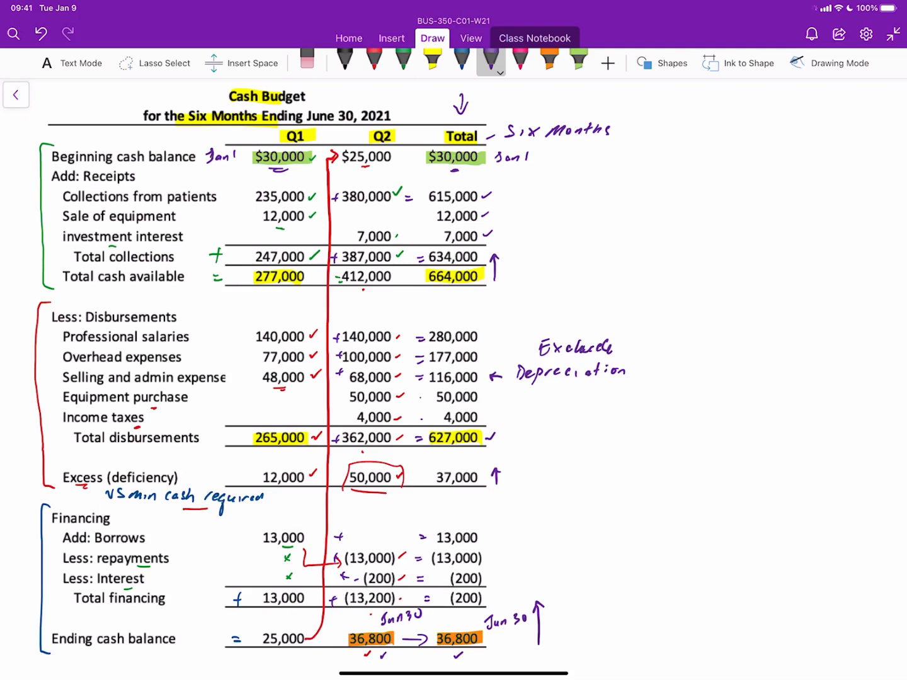